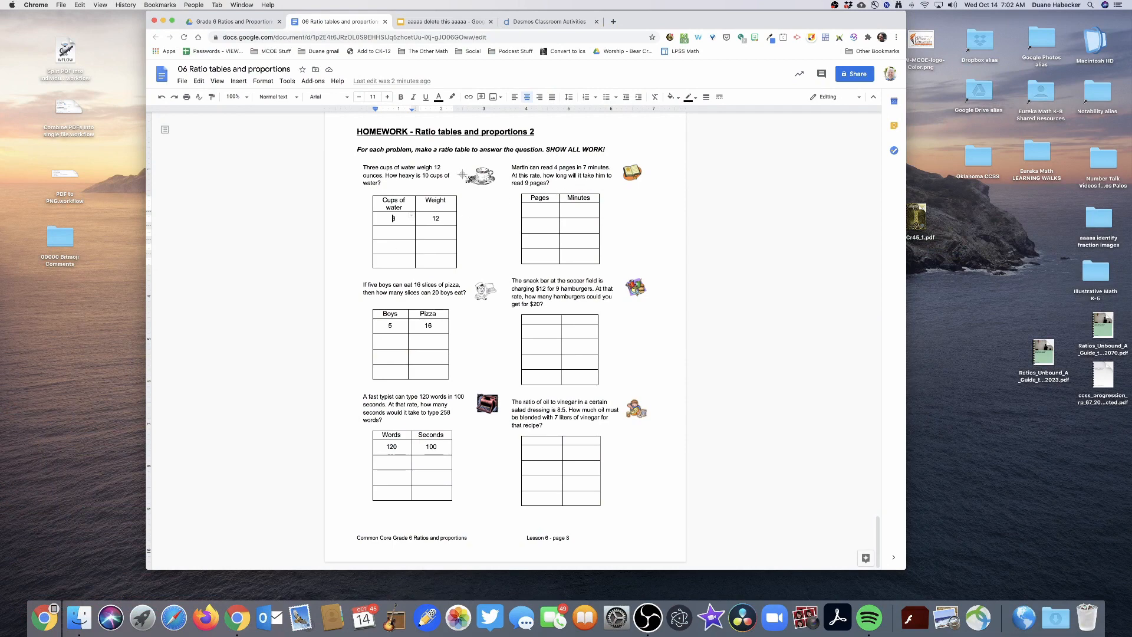
Select the Martin reading problem and its Pages–Minutes table in the Doc for copying
left_click_drag(513, 167, 628, 210)
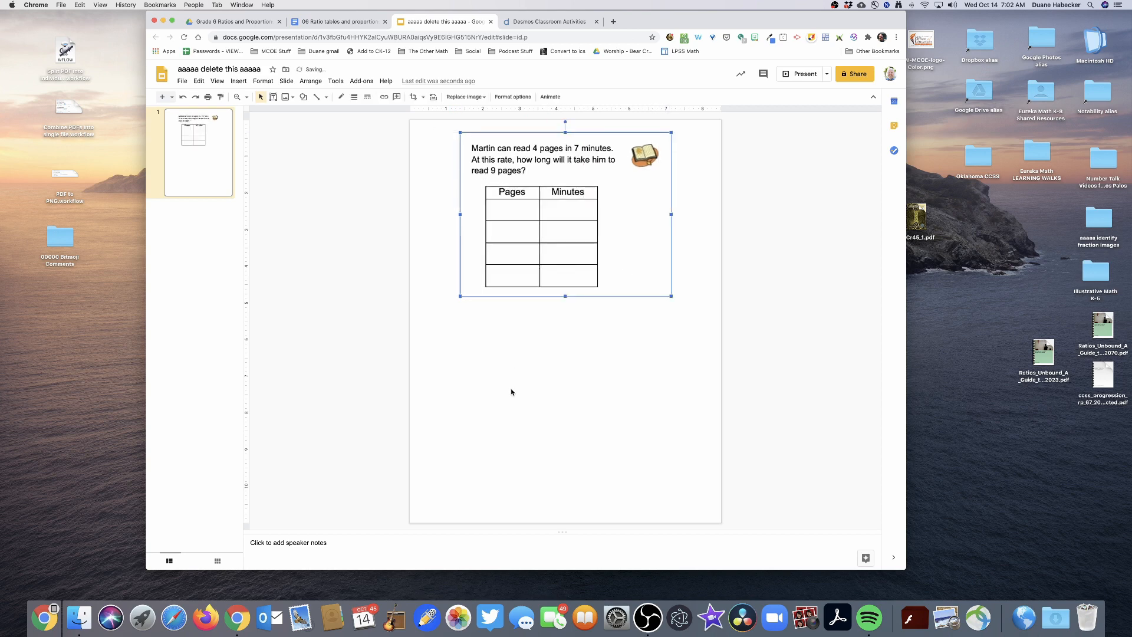
Apply a custom 8.5 × 11 inch page size via File > Page setup
left_click(181, 80)
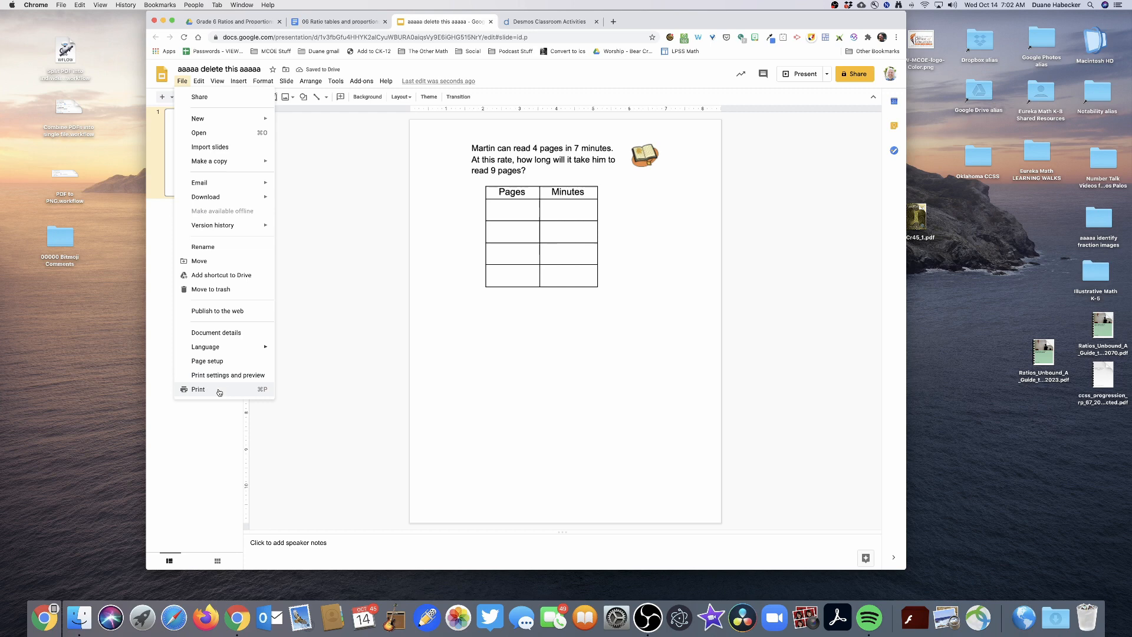
left_click(207, 361)
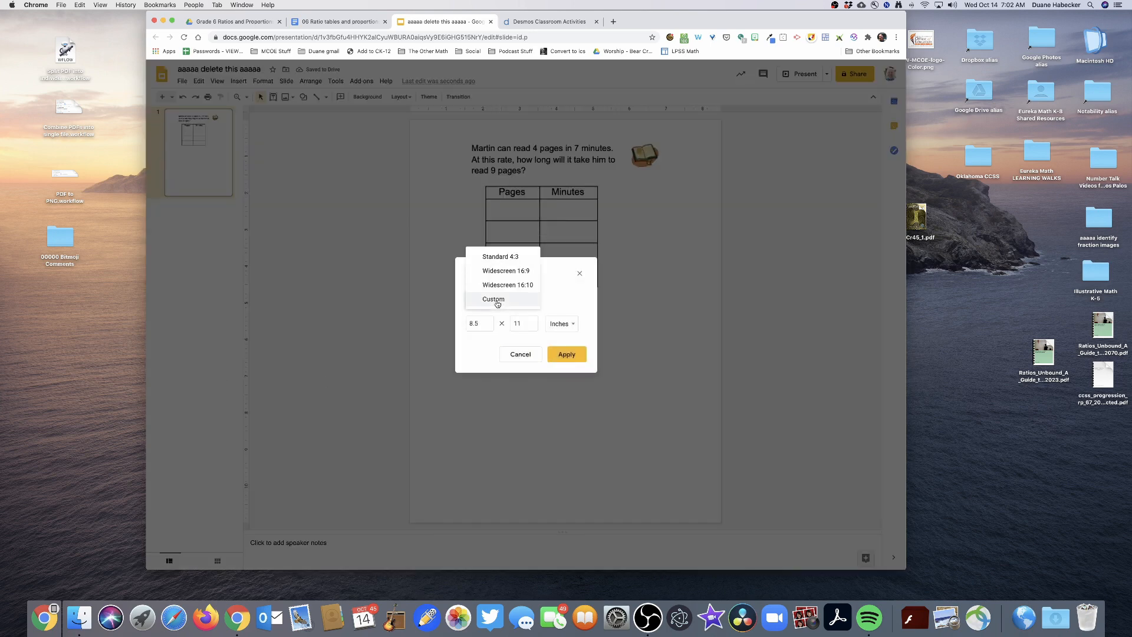
left_click(493, 298)
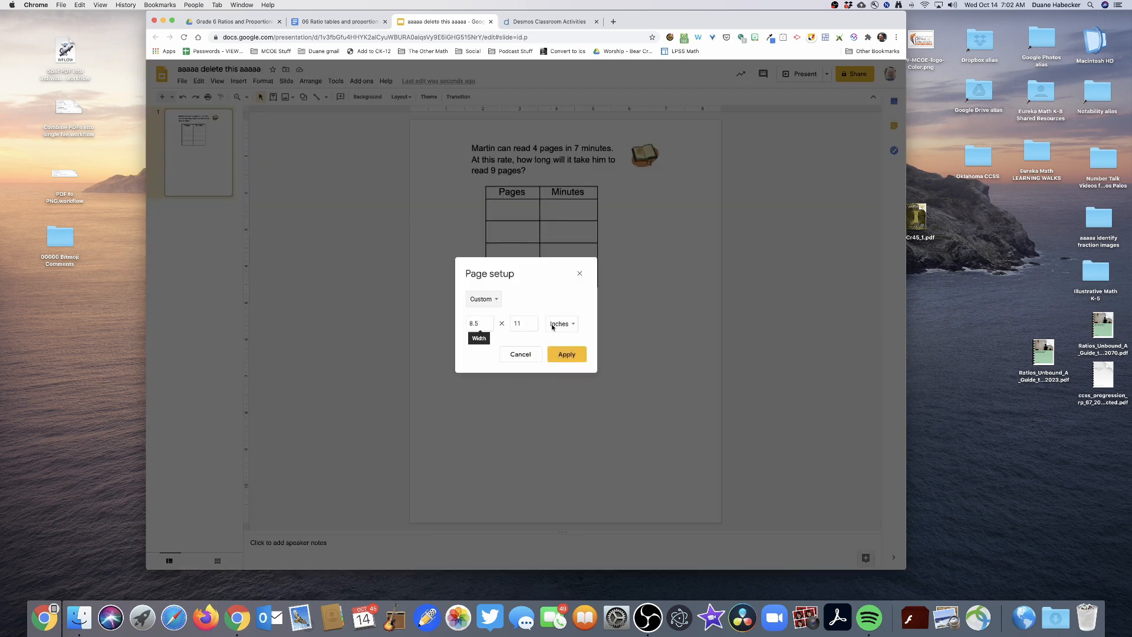
left_click(566, 354)
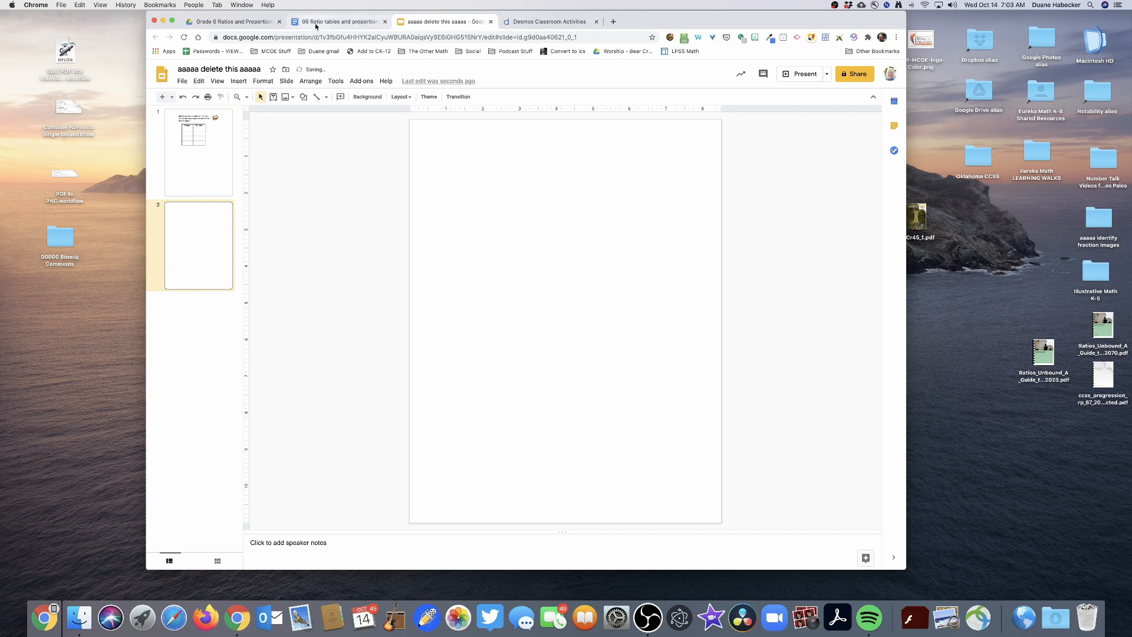
Copy the oil-and-vinegar problem with its table from the Doc onto slide 2
left_click(337, 21)
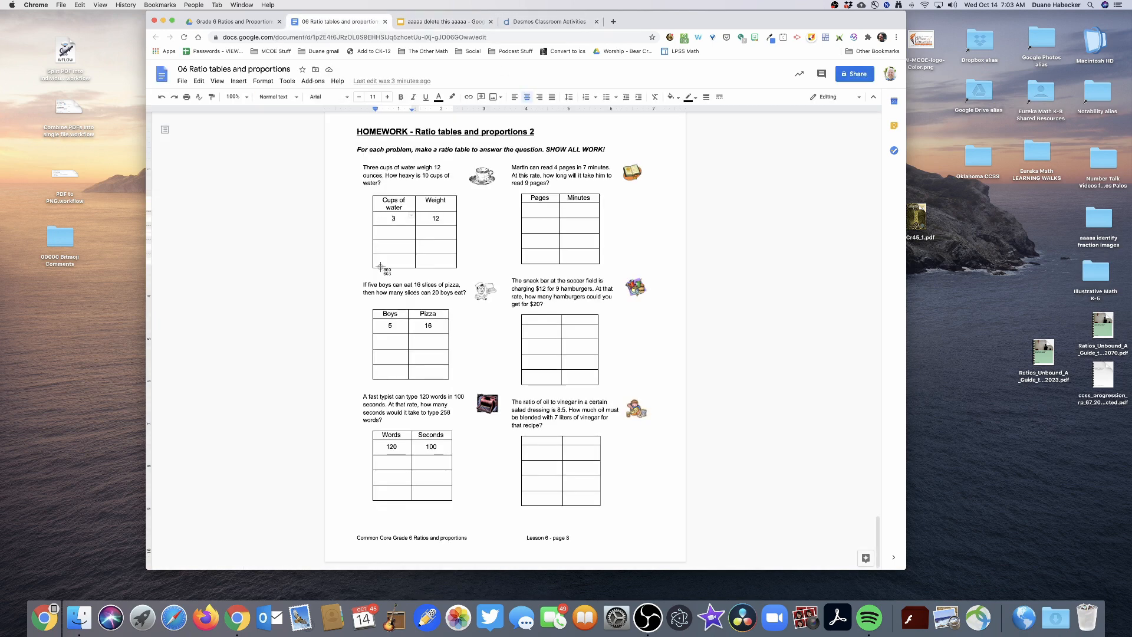
left_click_drag(513, 397, 626, 503)
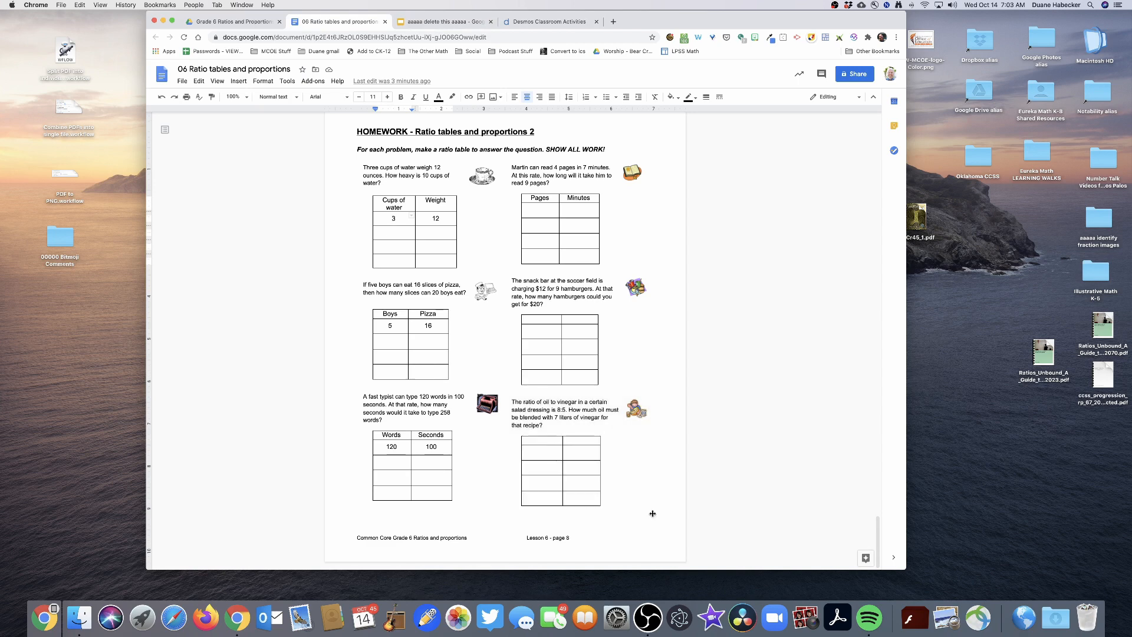
left_click(443, 21)
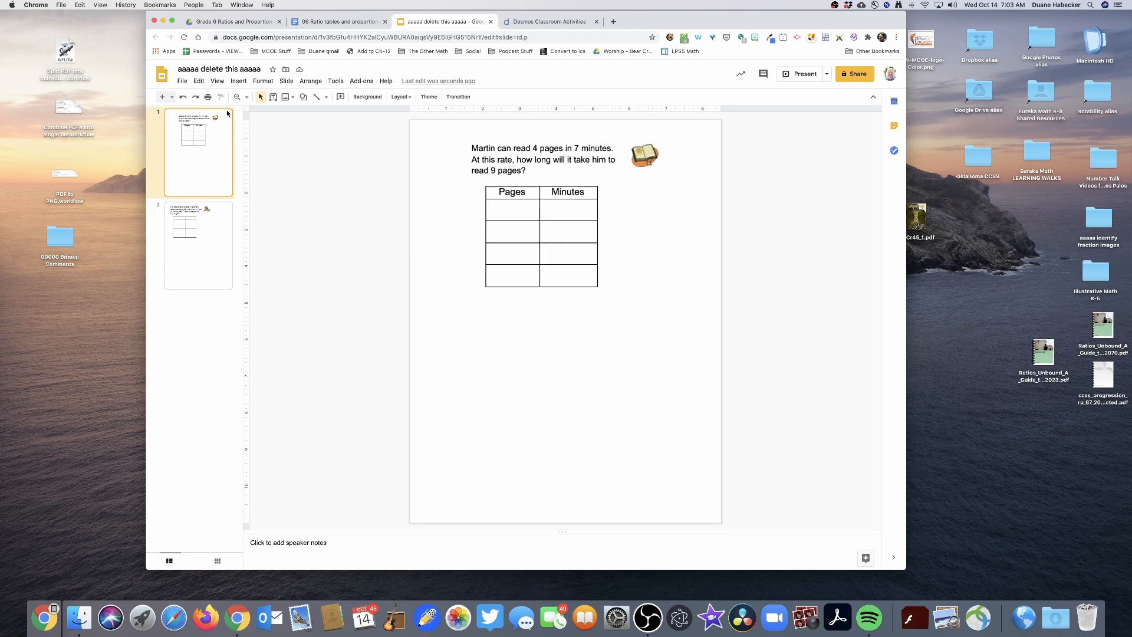
Download slide 1 as a PNG image saved to the desktop as 001.png
left_click(182, 80)
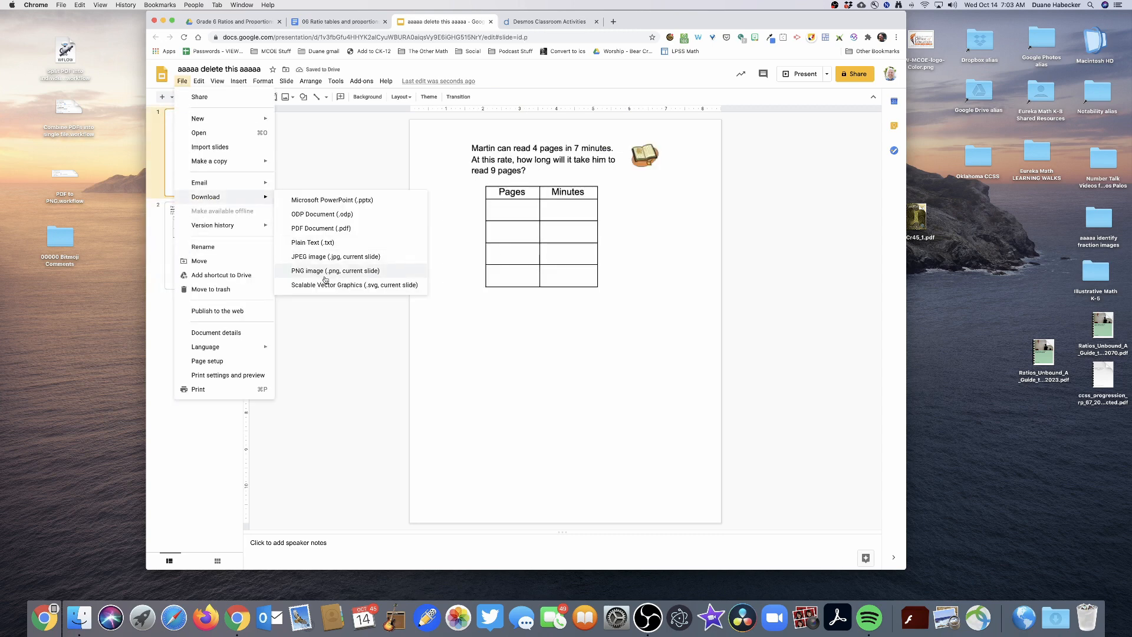
left_click(325, 280)
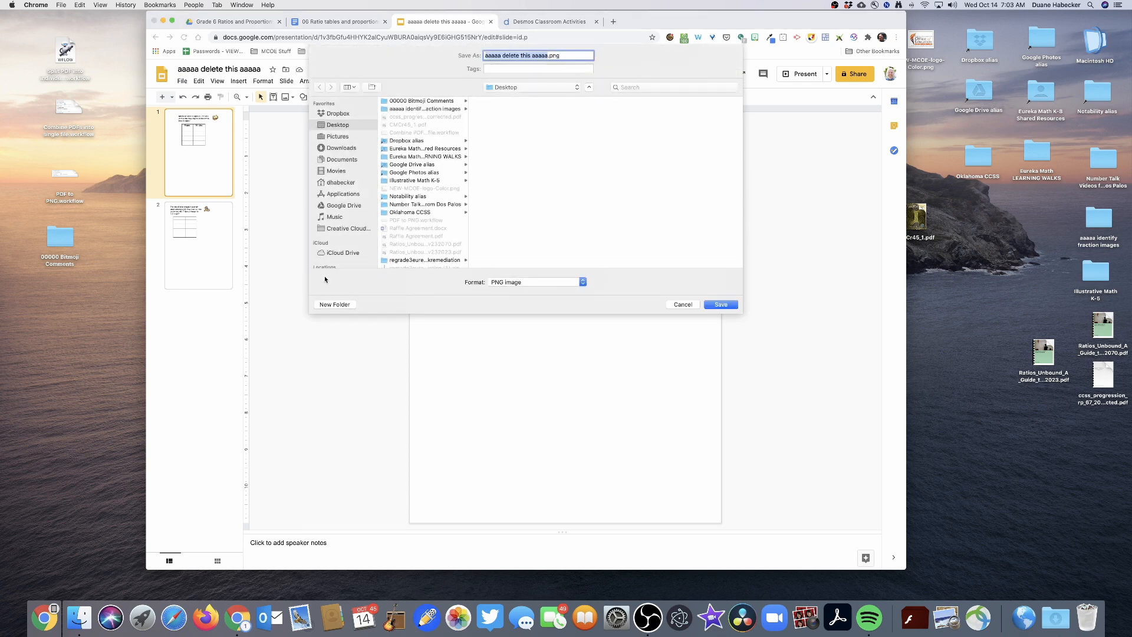
left_click(719, 304)
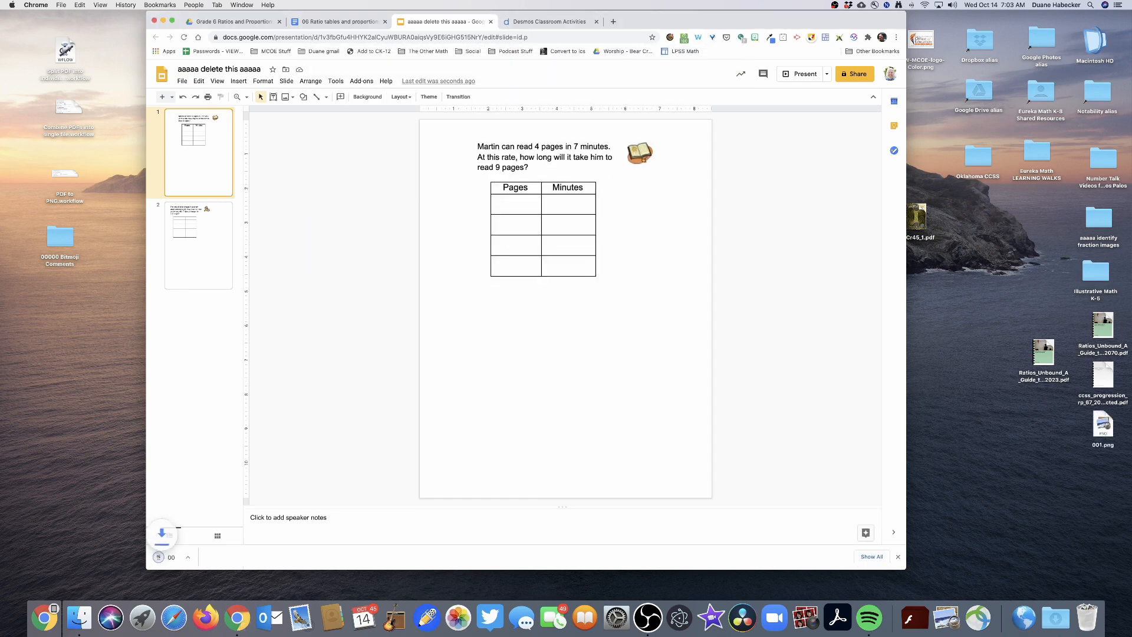
Download slide 2 as a PNG image saved to the desktop as 002.png
left_click(182, 80)
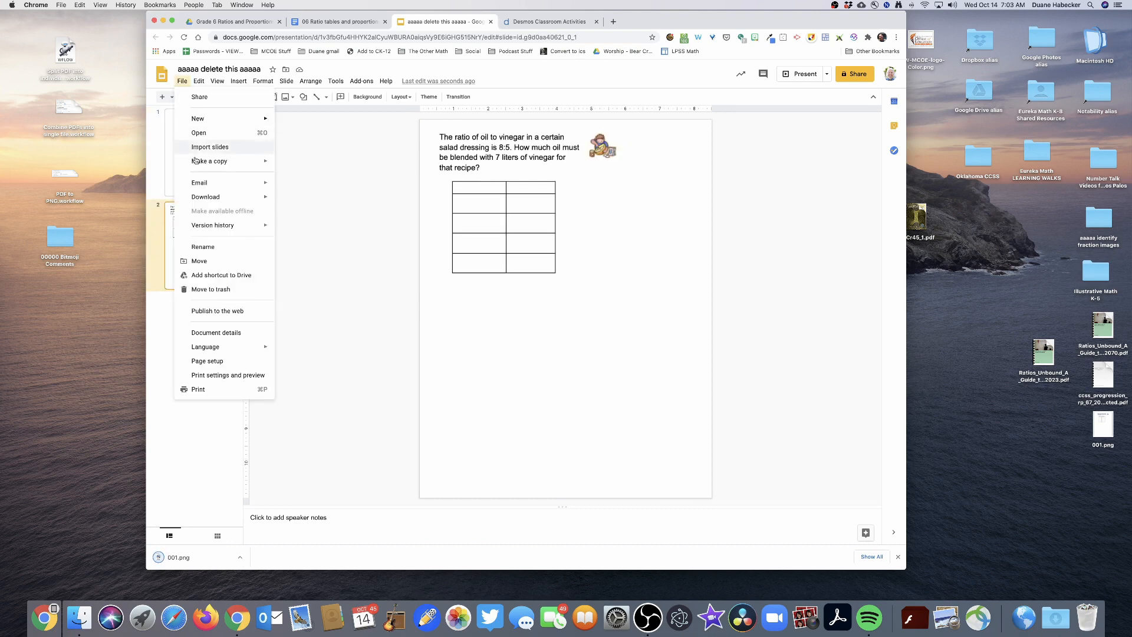
left_click(205, 197)
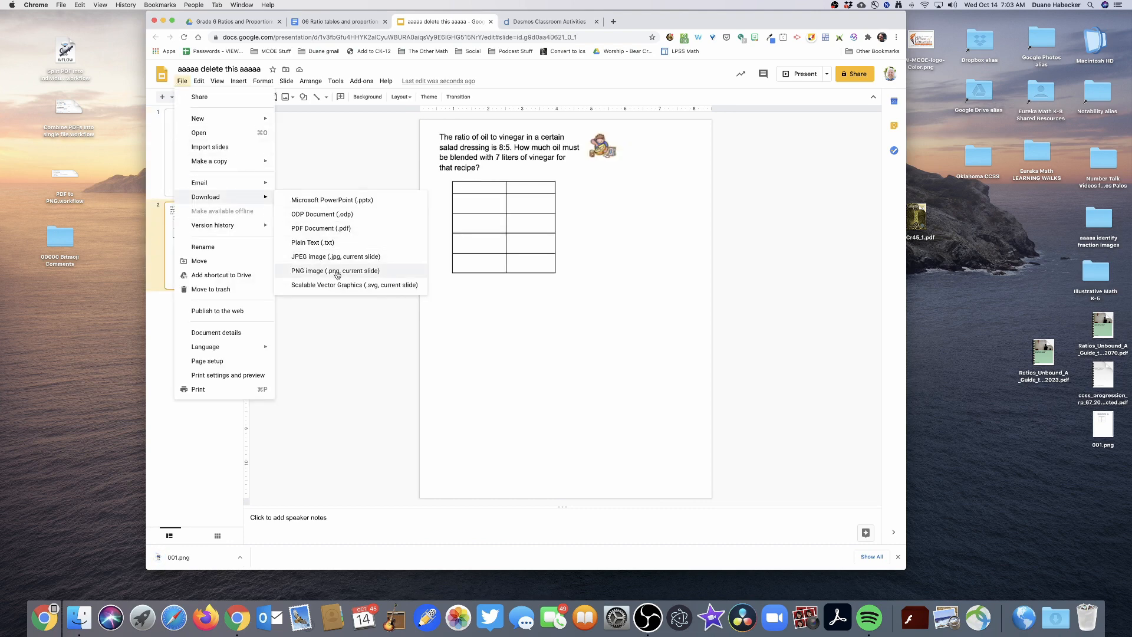
left_click(336, 270)
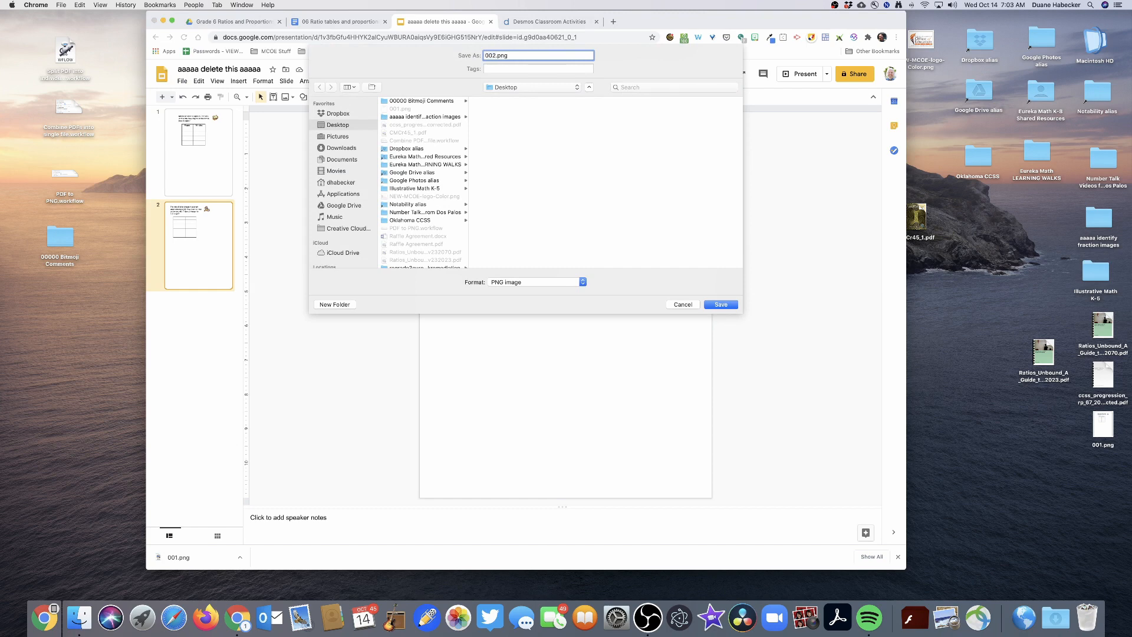
left_click(719, 305)
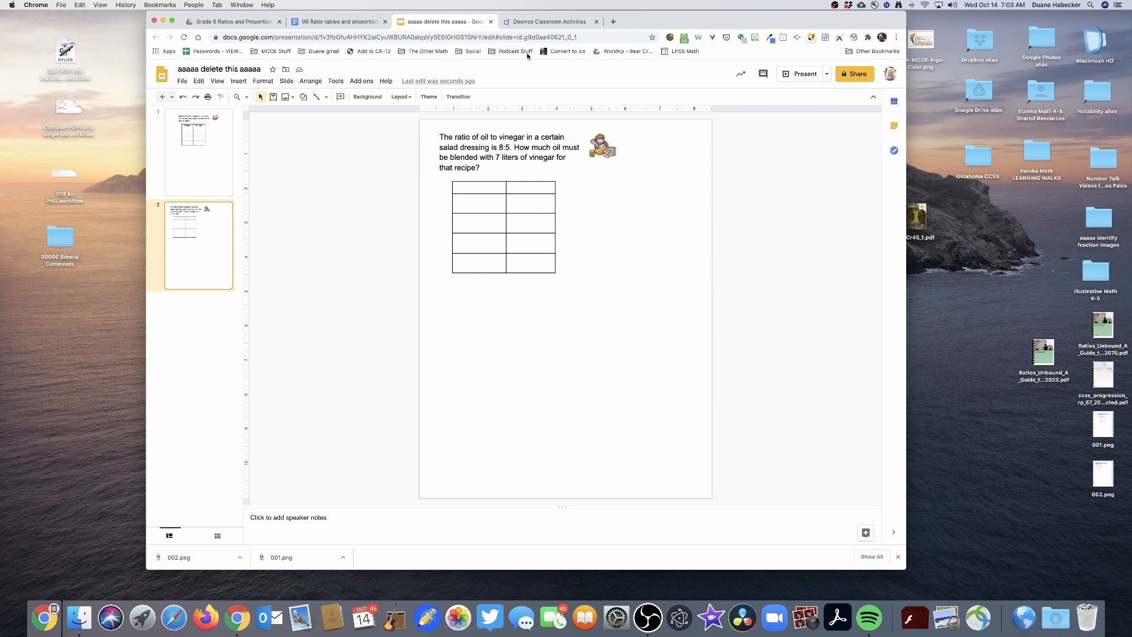
Switch to the Desmos tab and show the Custom activities list
left_click(551, 21)
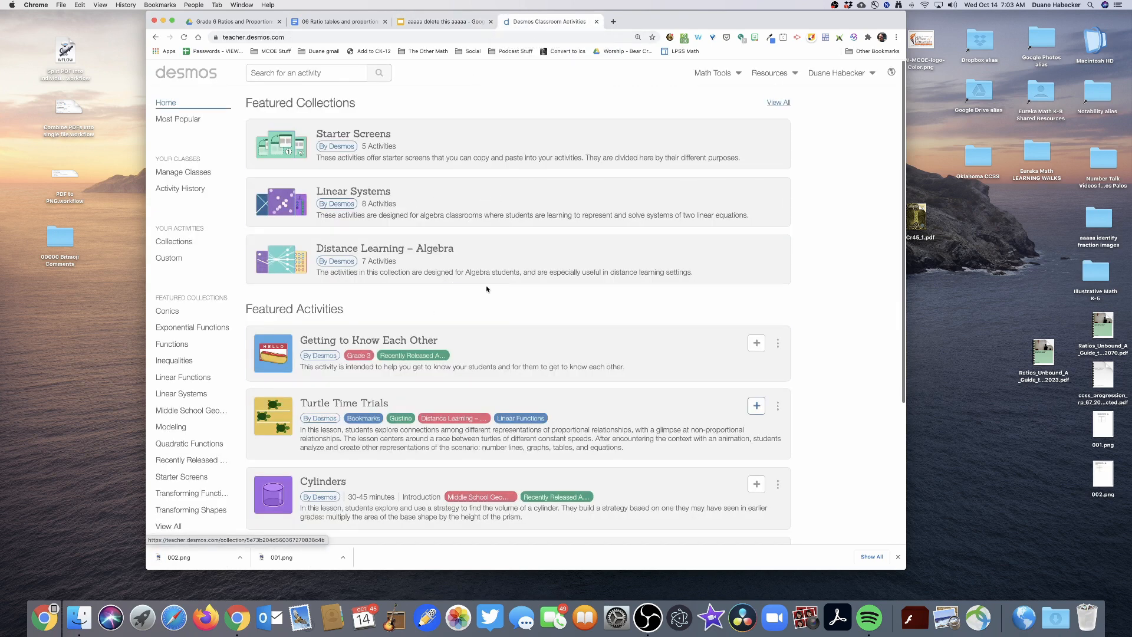
left_click(169, 258)
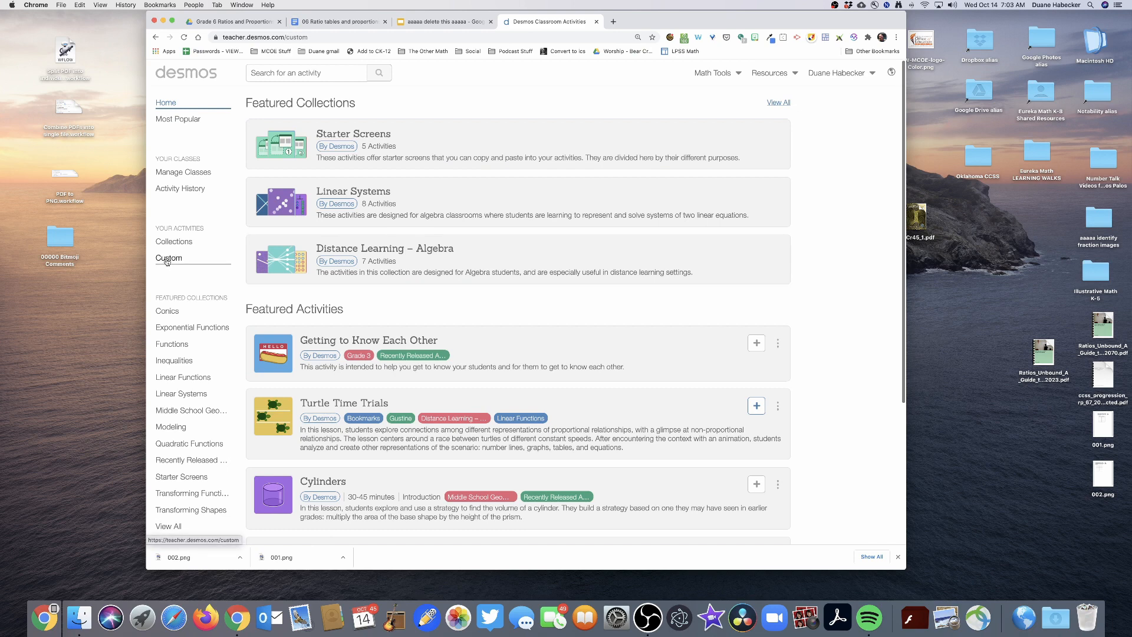
left_click(168, 258)
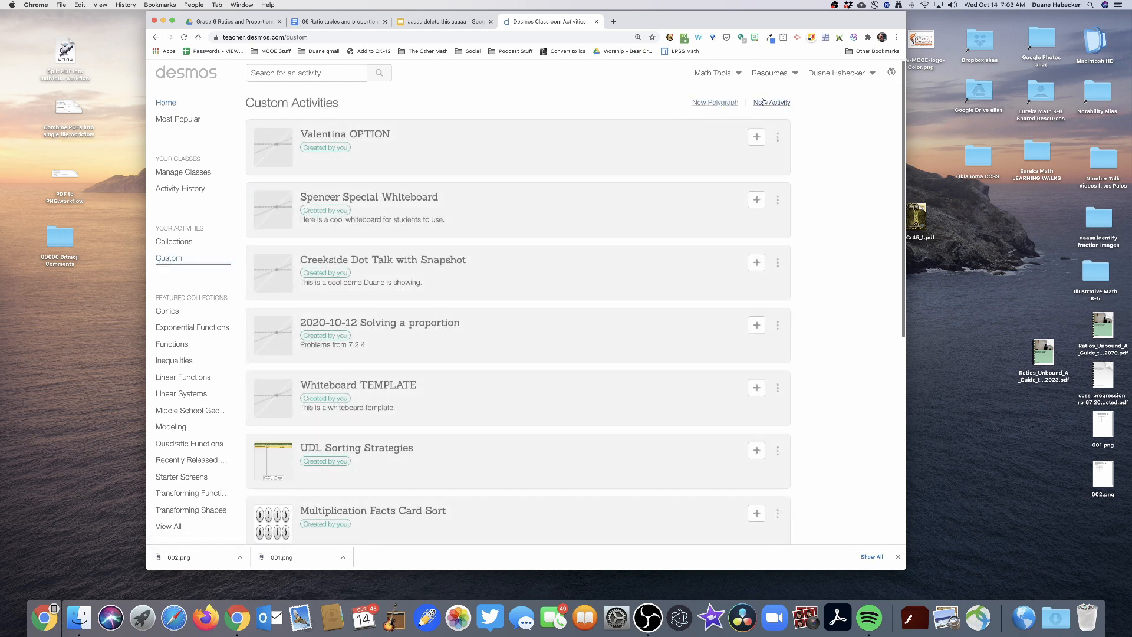
Create a new link-shared activity titled 'Ratio Tables Practice' with a placeholder description
left_click(771, 102)
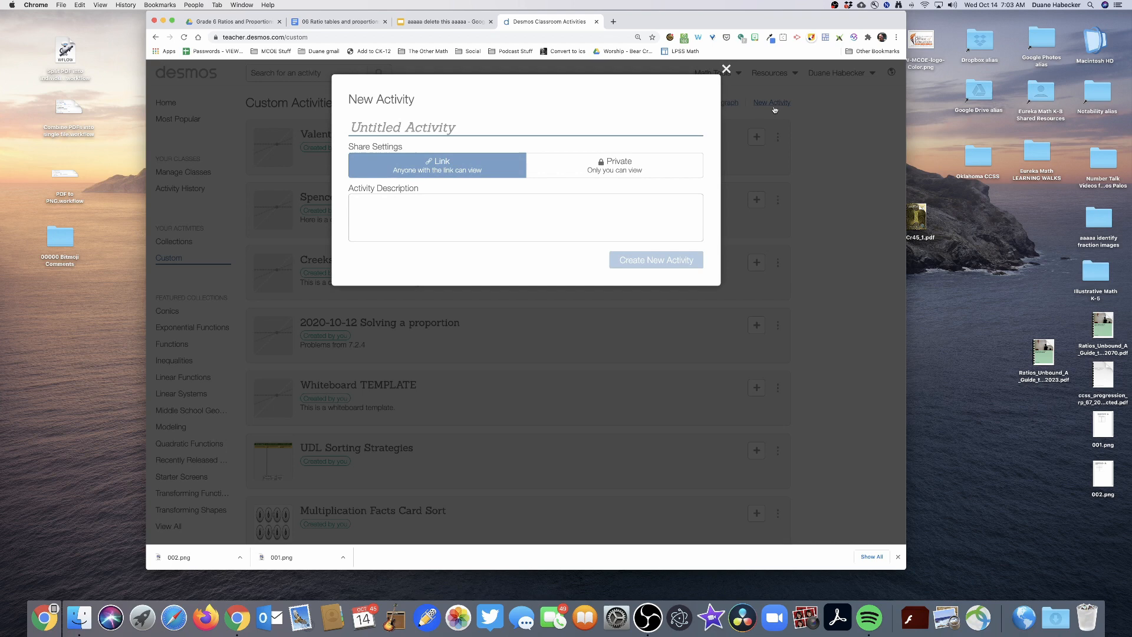
type("R")
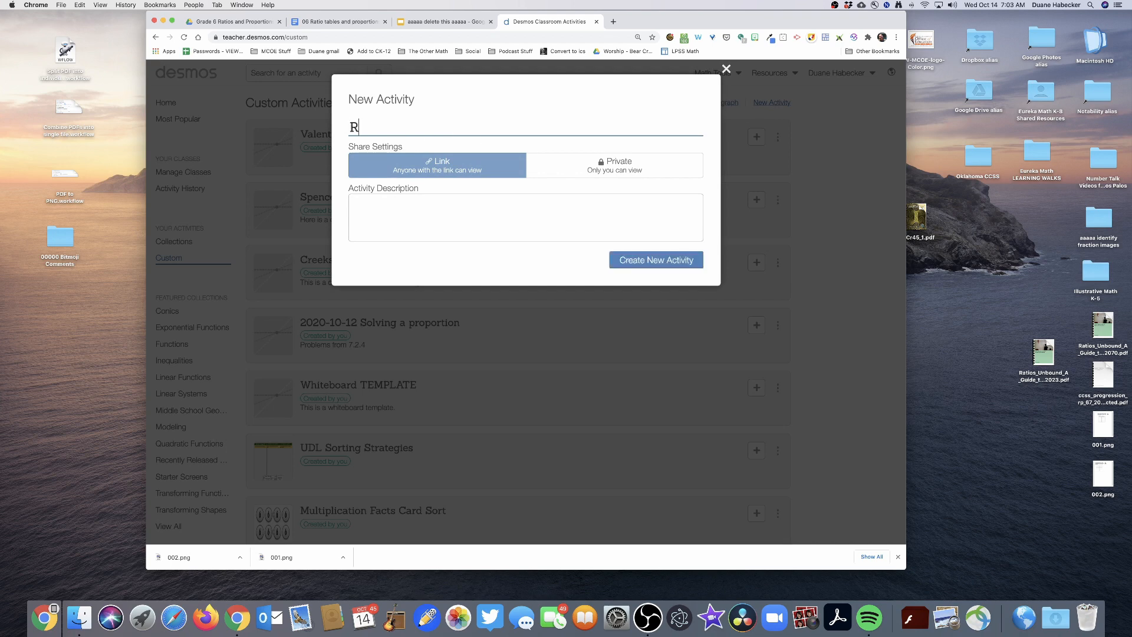
type("atio Tabl")
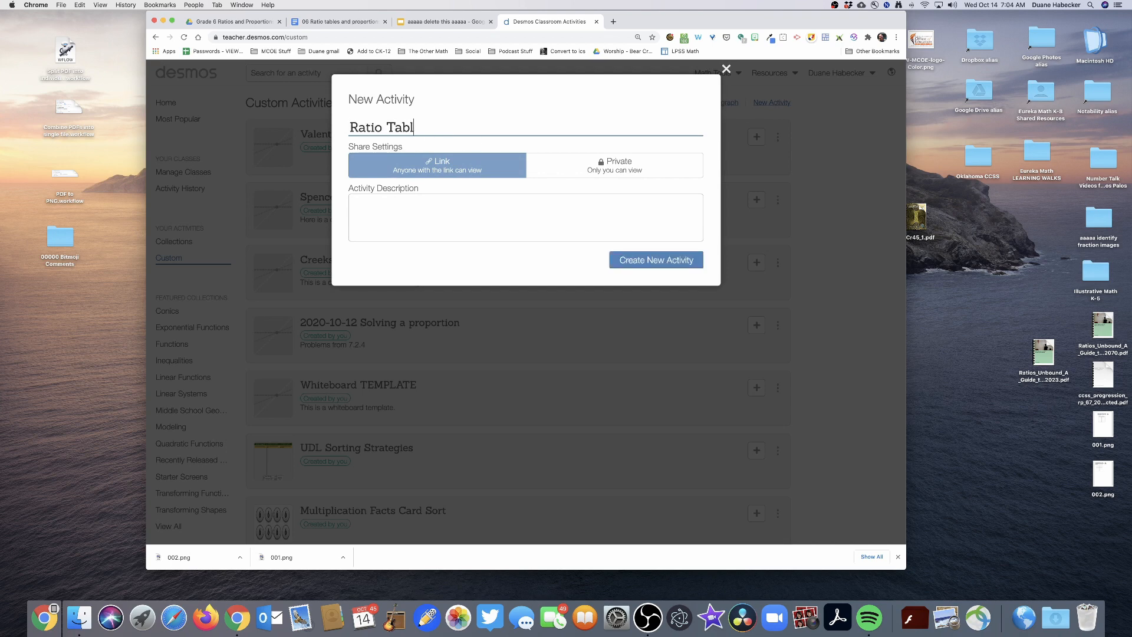
type("es Practic")
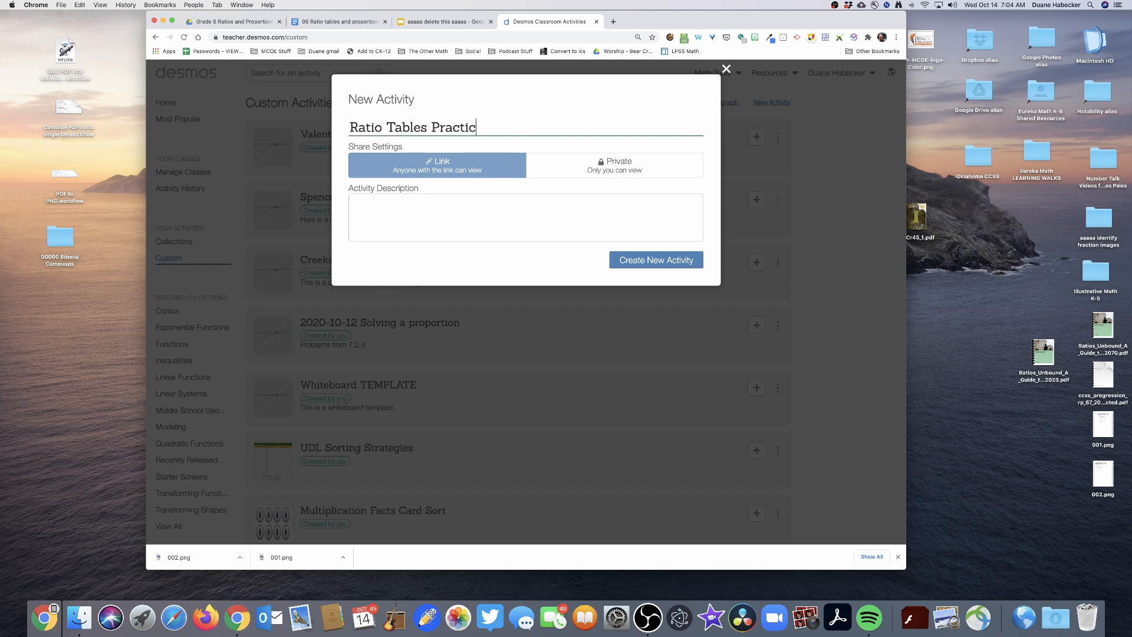
type("e")
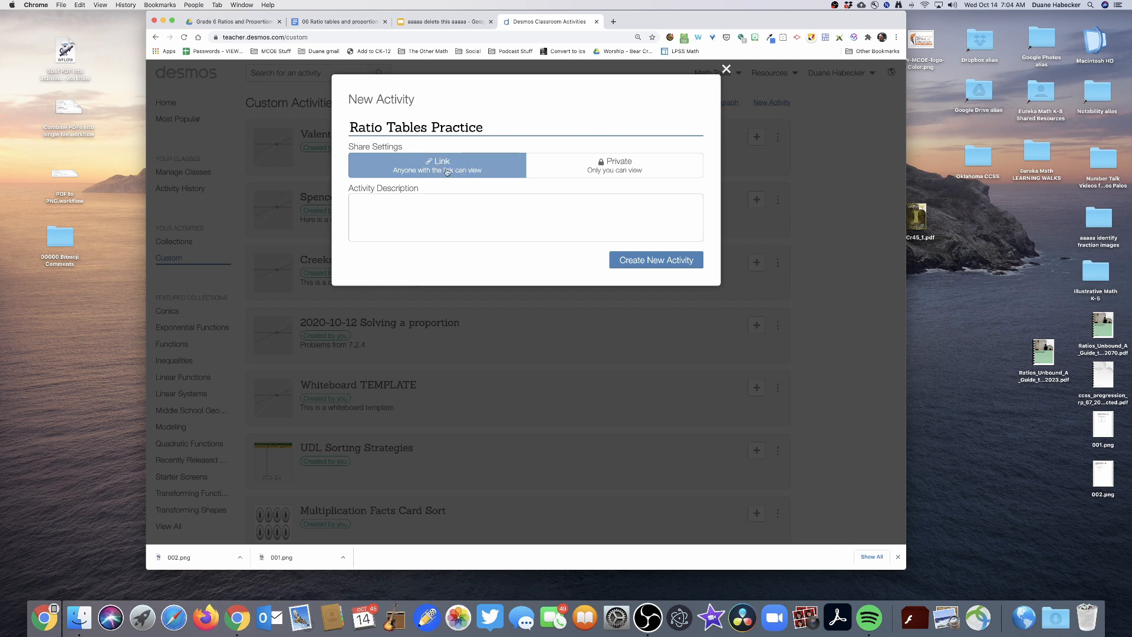
left_click(525, 217)
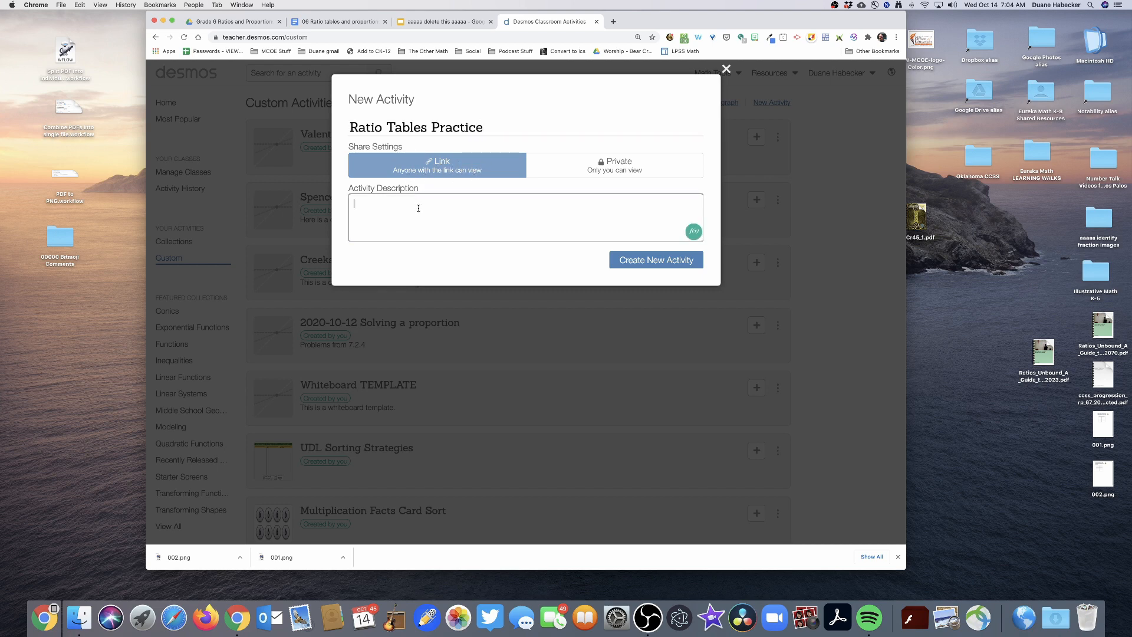
type("lkjasdh flkjasdhf lasdh foiasduh fa")
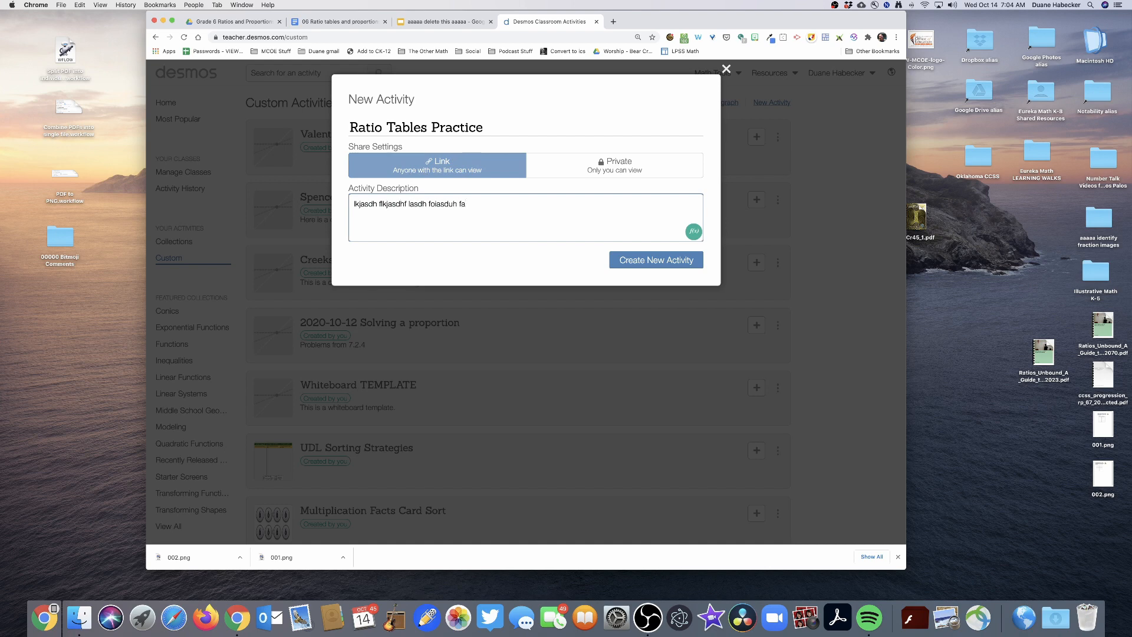
left_click(656, 260)
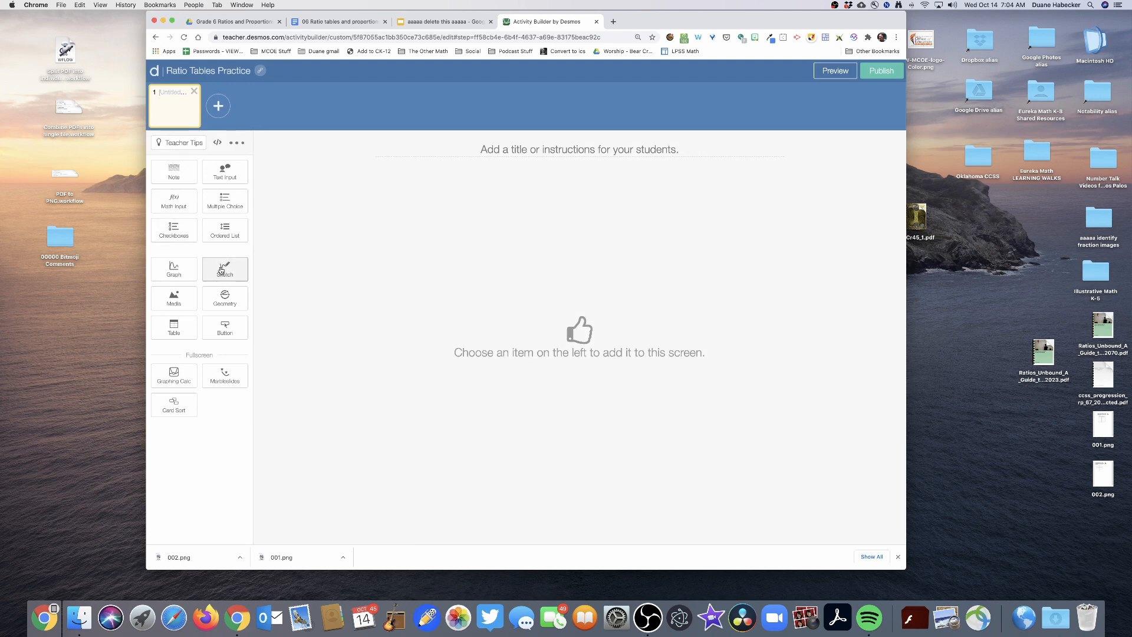
Add a Sketch to screen 1 with 001.png (Martin problem) as its custom image background
left_click(224, 268)
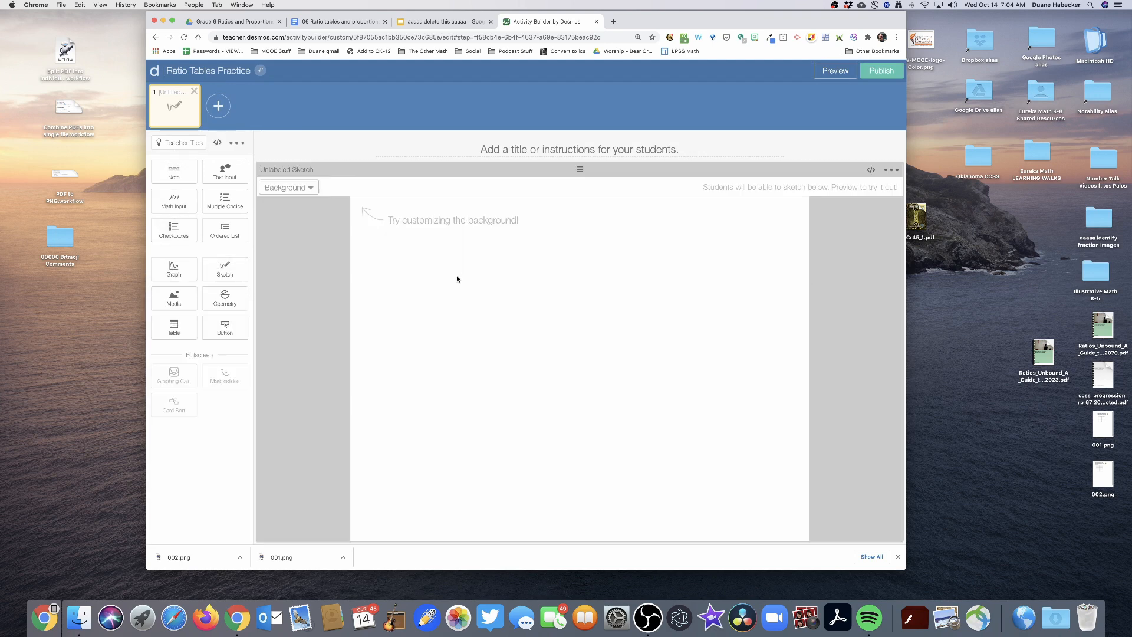
left_click(287, 188)
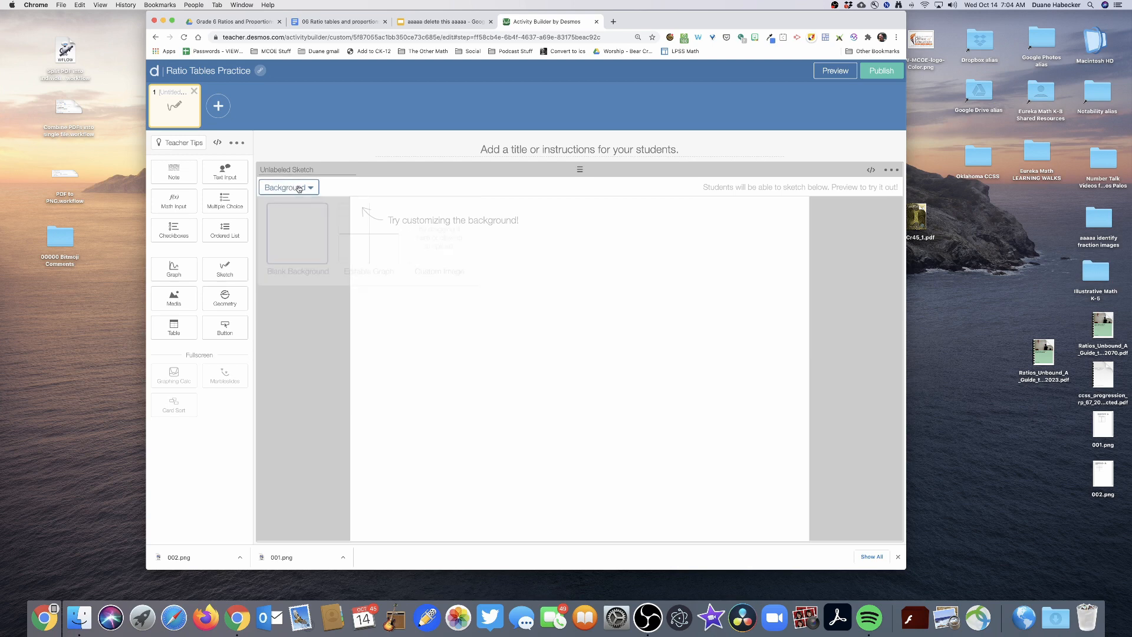
left_click(289, 187)
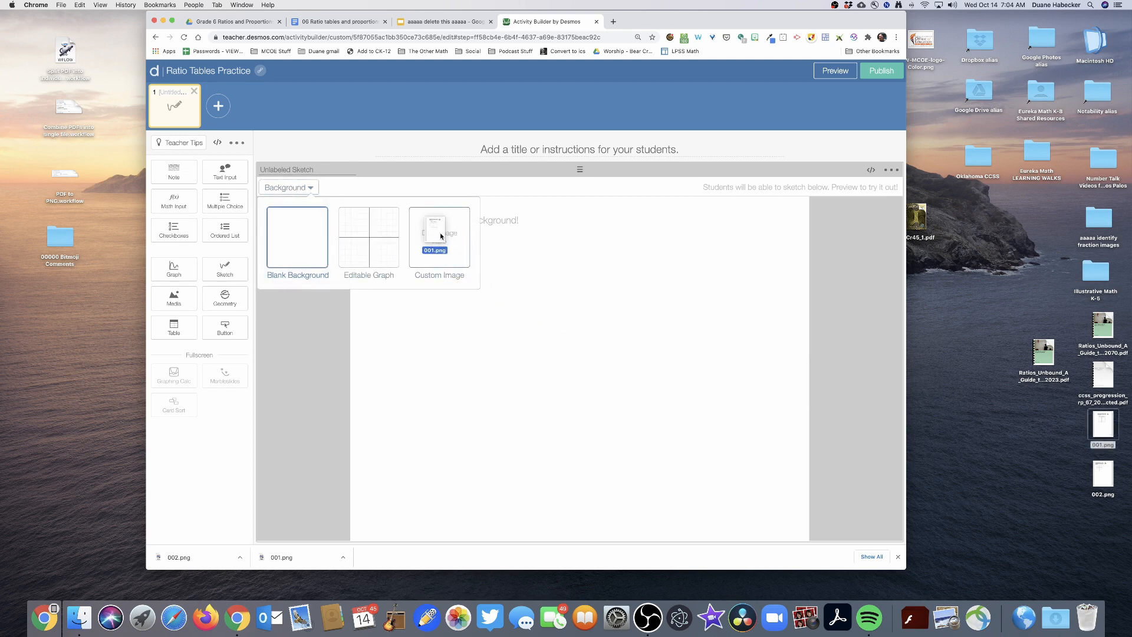
left_click(438, 235)
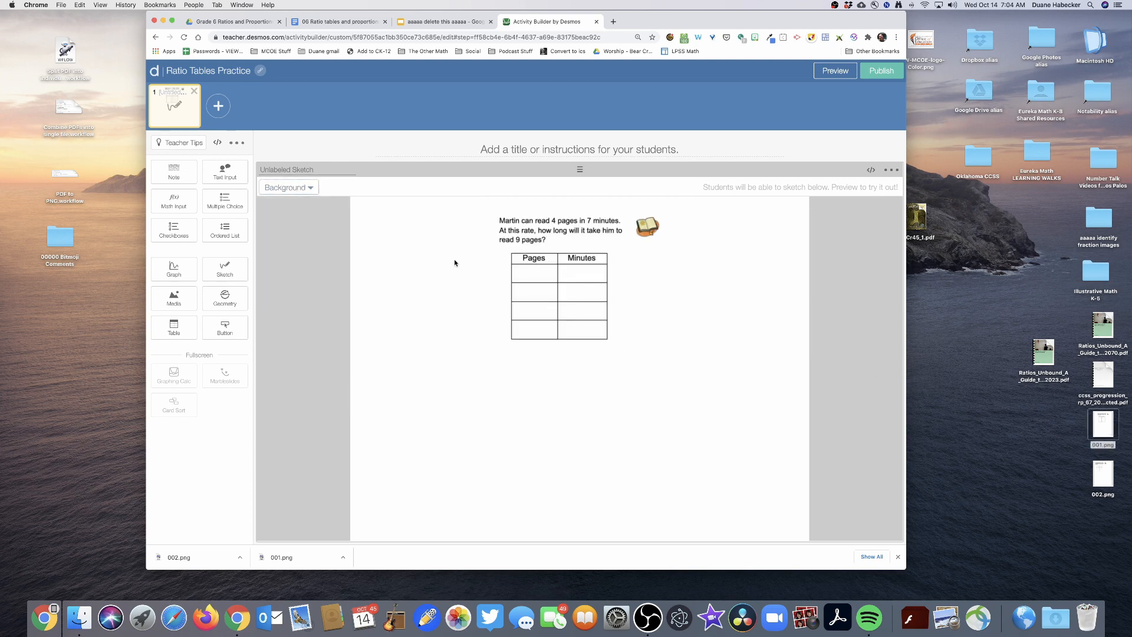
Add screen 2 with a Sketch and set its background toward 002.png (oil-and-vinegar problem)
left_click(217, 106)
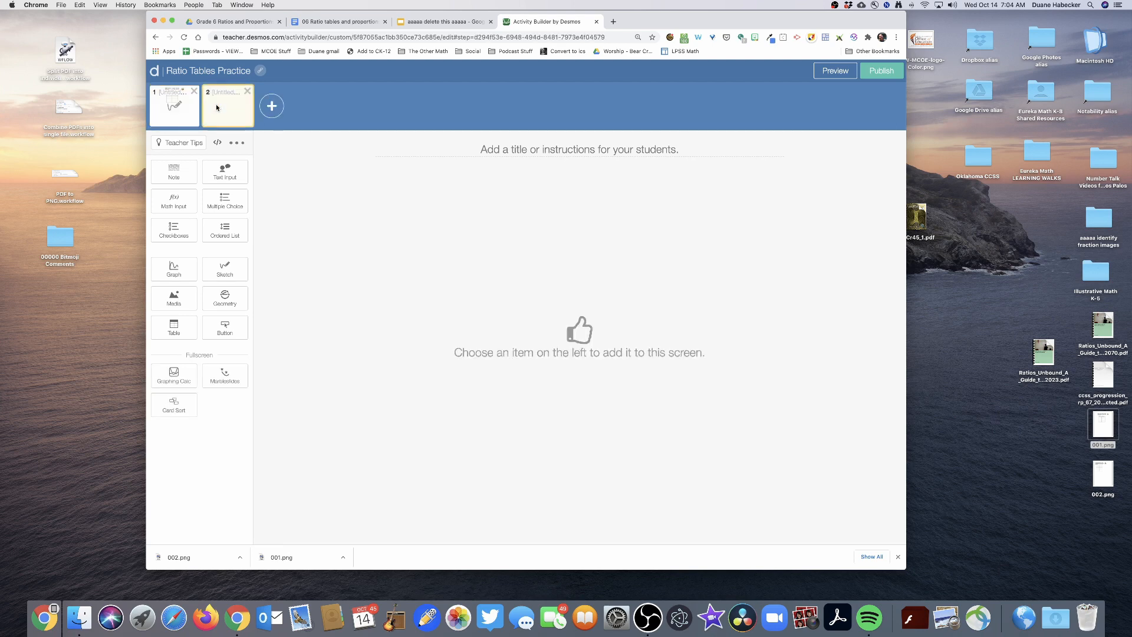
left_click(224, 268)
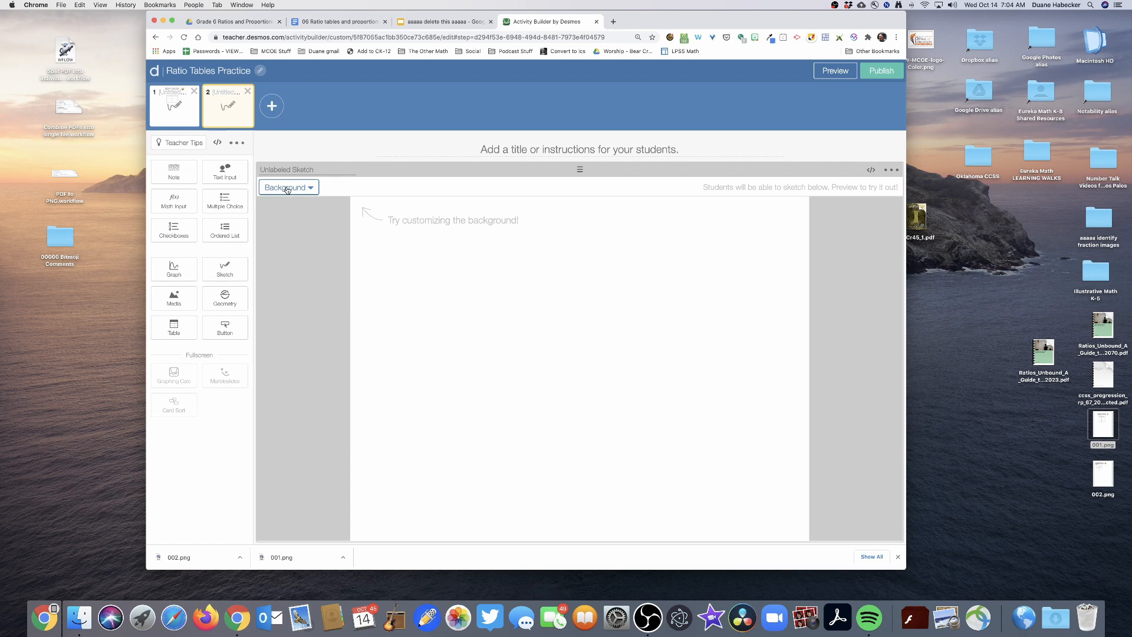
left_click(287, 188)
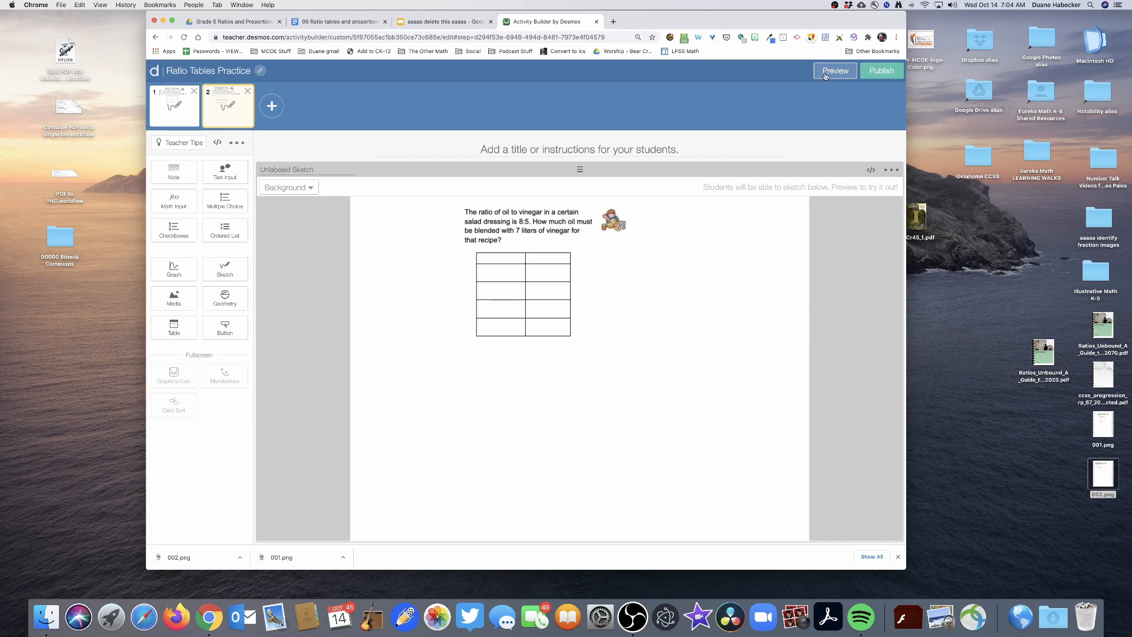
left_click(834, 69)
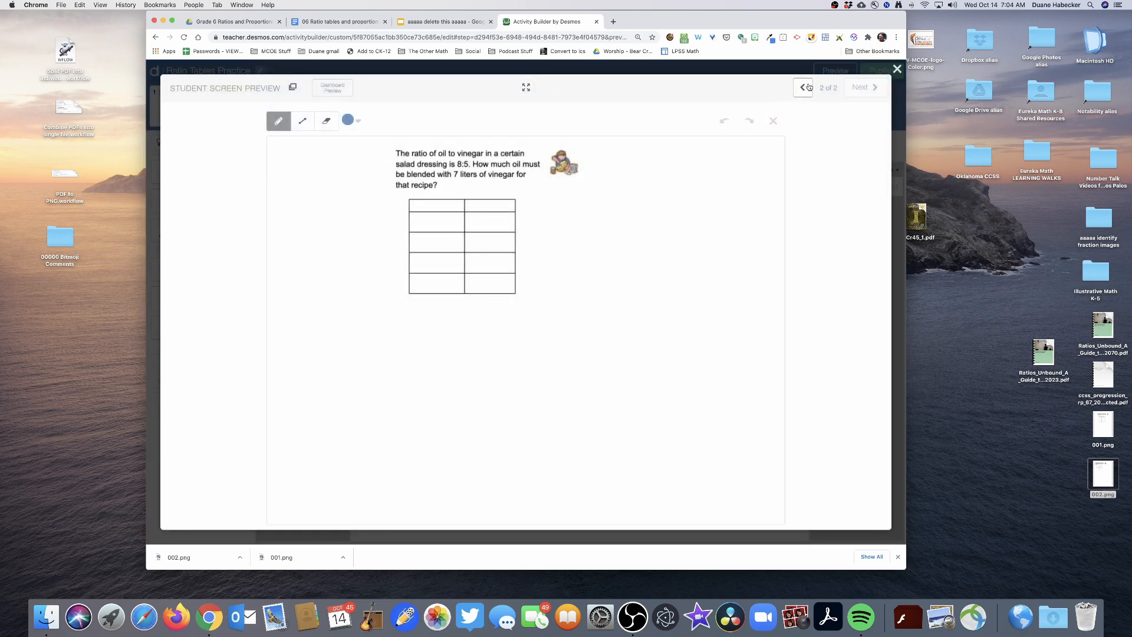
left_click(802, 86)
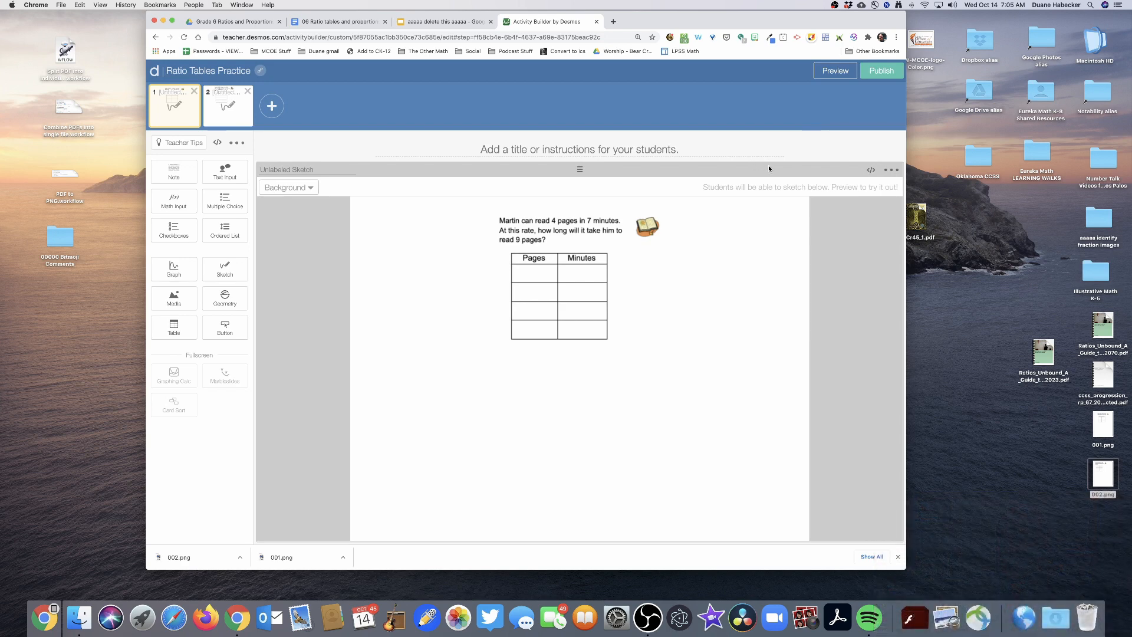
mouse_move(427, 255)
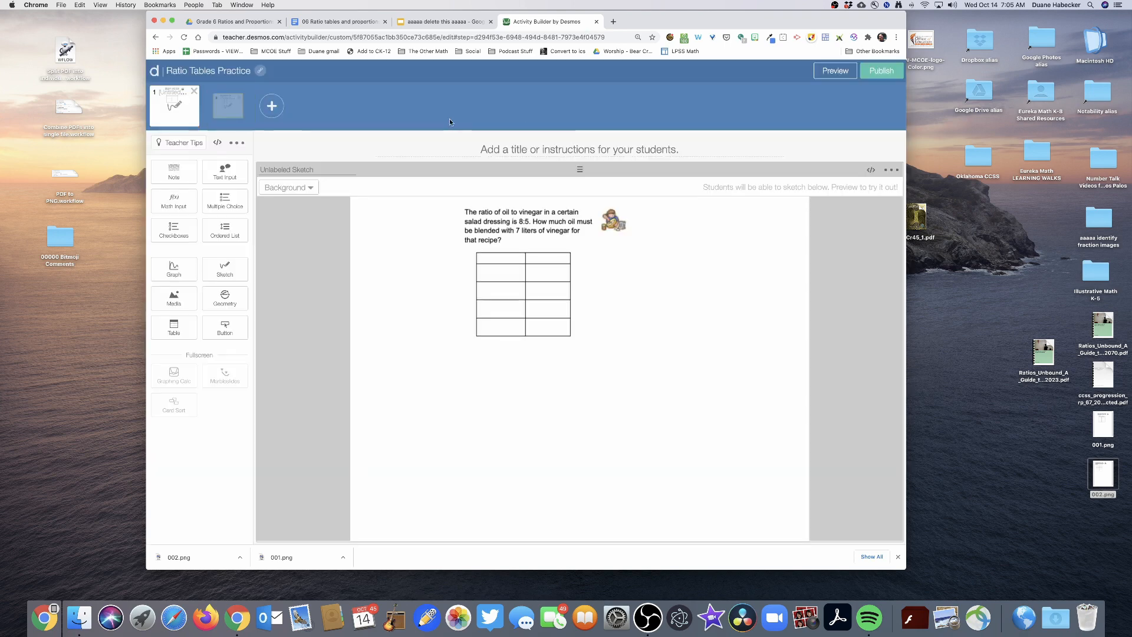
Delete the first screen, leaving one screen, and add a Note to it
left_click(195, 91)
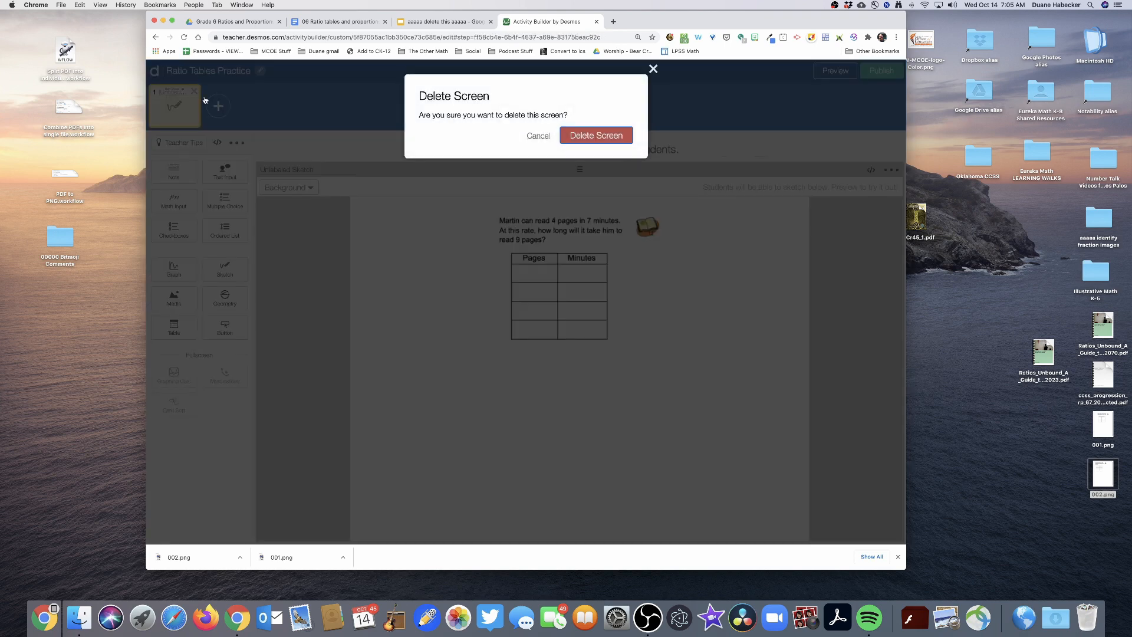
left_click(594, 134)
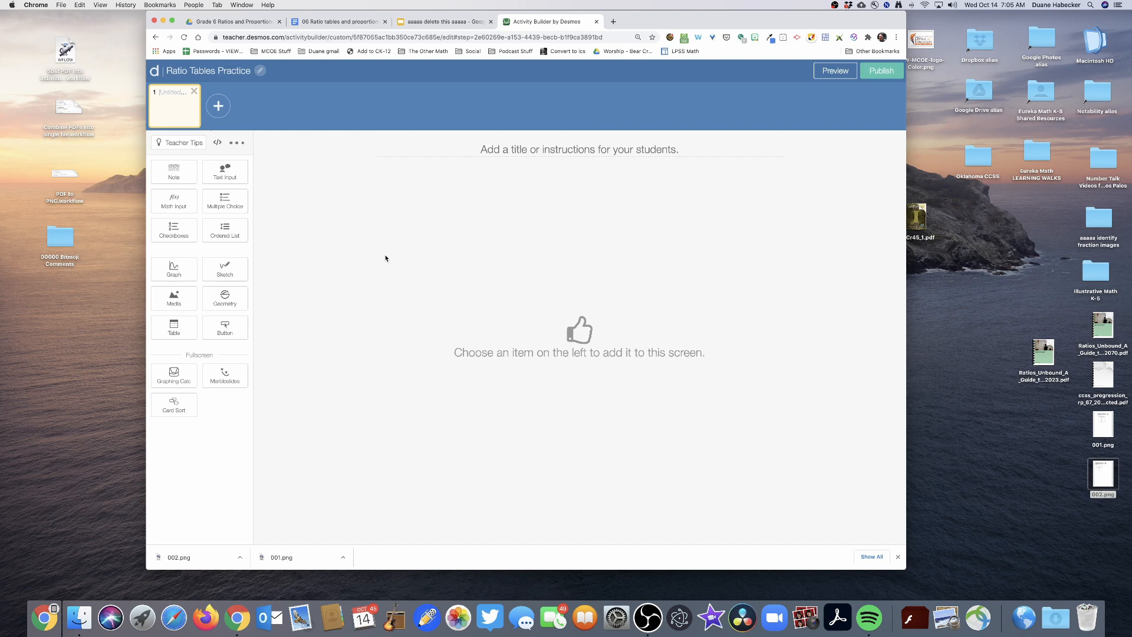
left_click(224, 269)
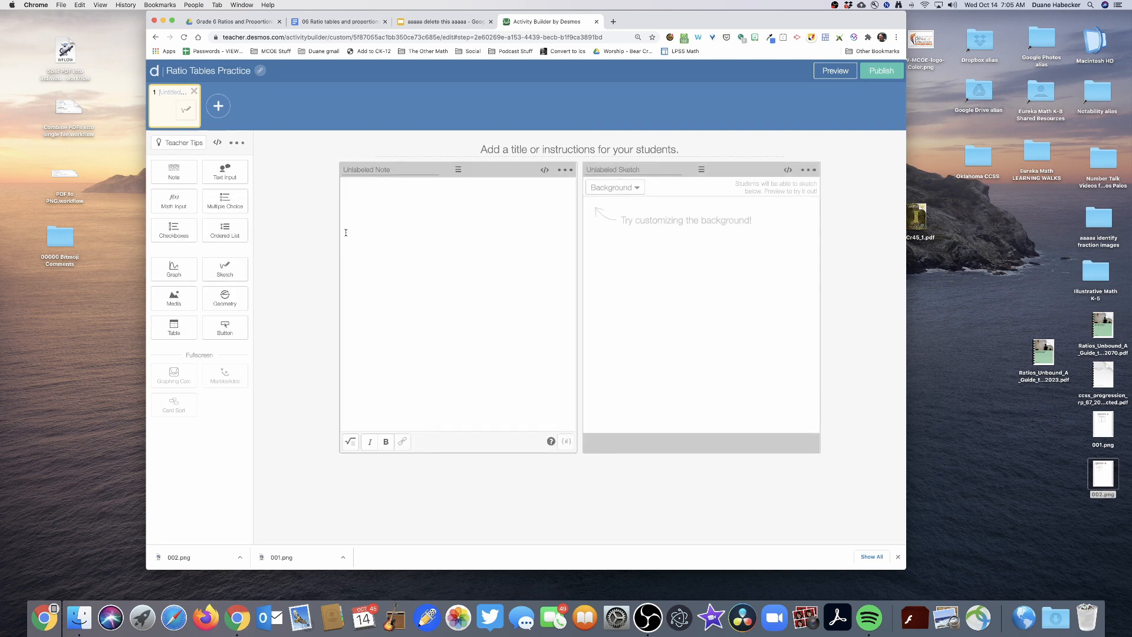
Write 'I can type the problem here.' in the note beside the blank sketch
left_click(404, 320)
type("I c")
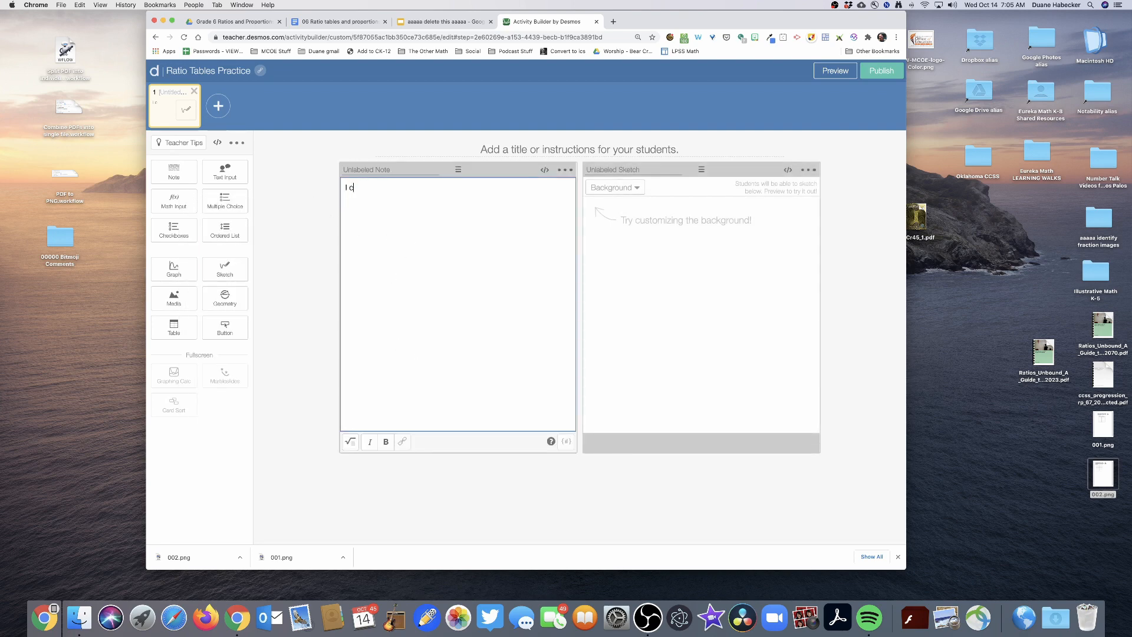
type("an type the problem here.")
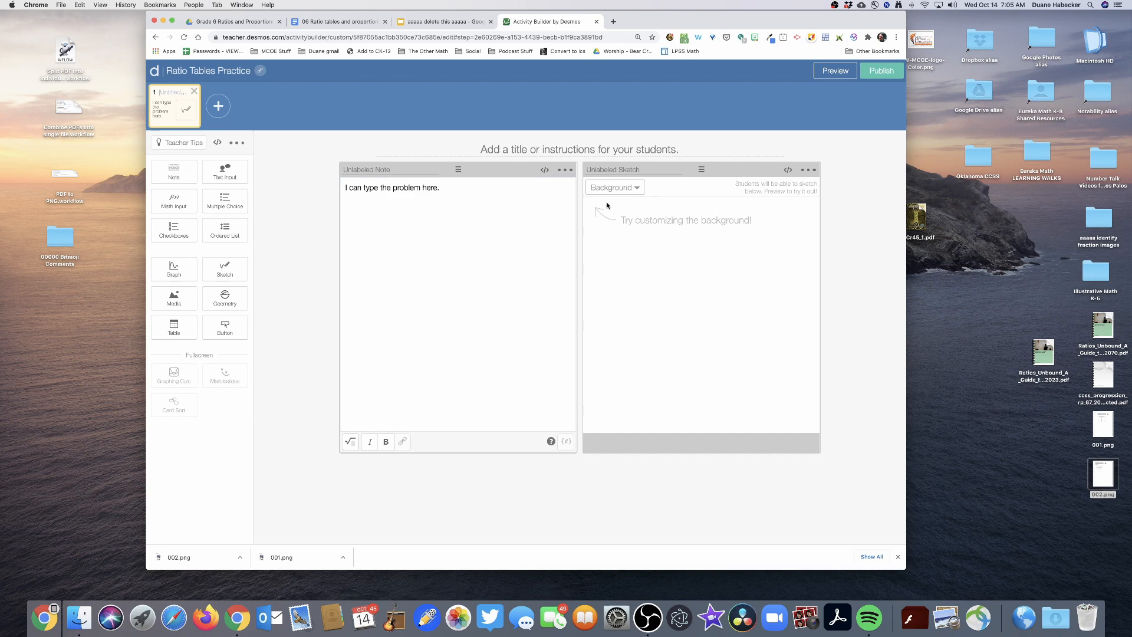
mouse_move(835, 70)
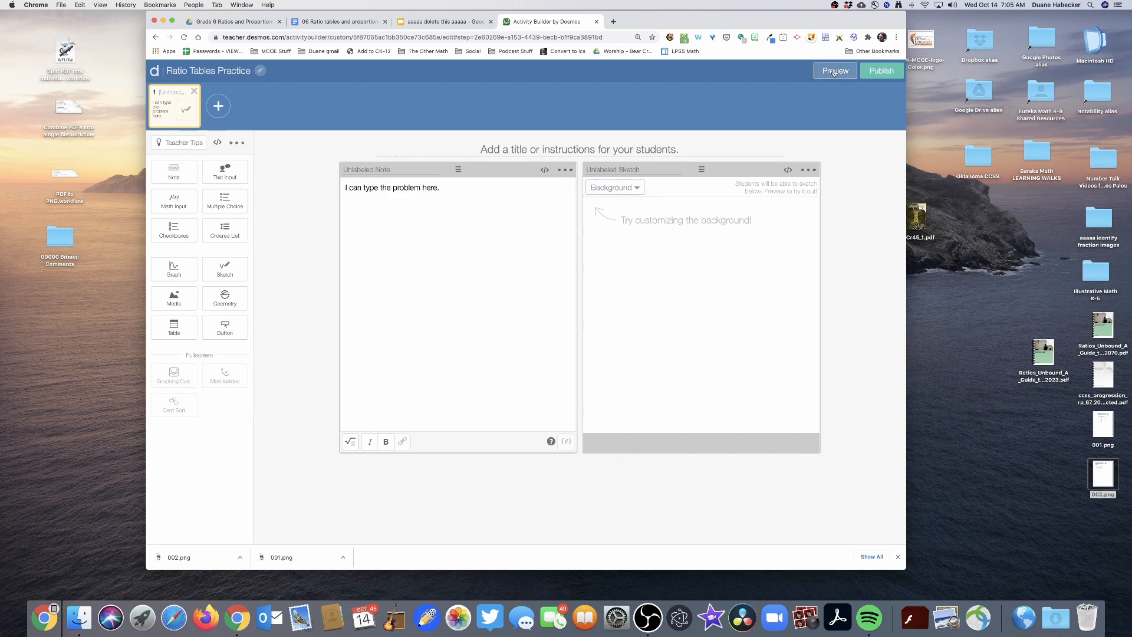
left_click(835, 70)
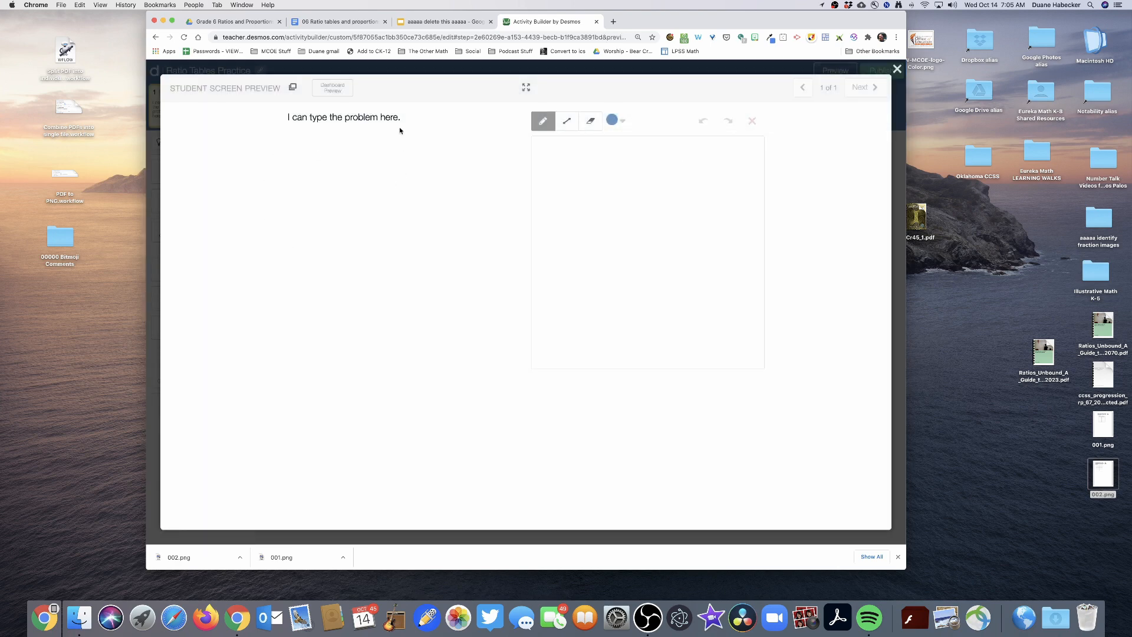
left_click(645, 236)
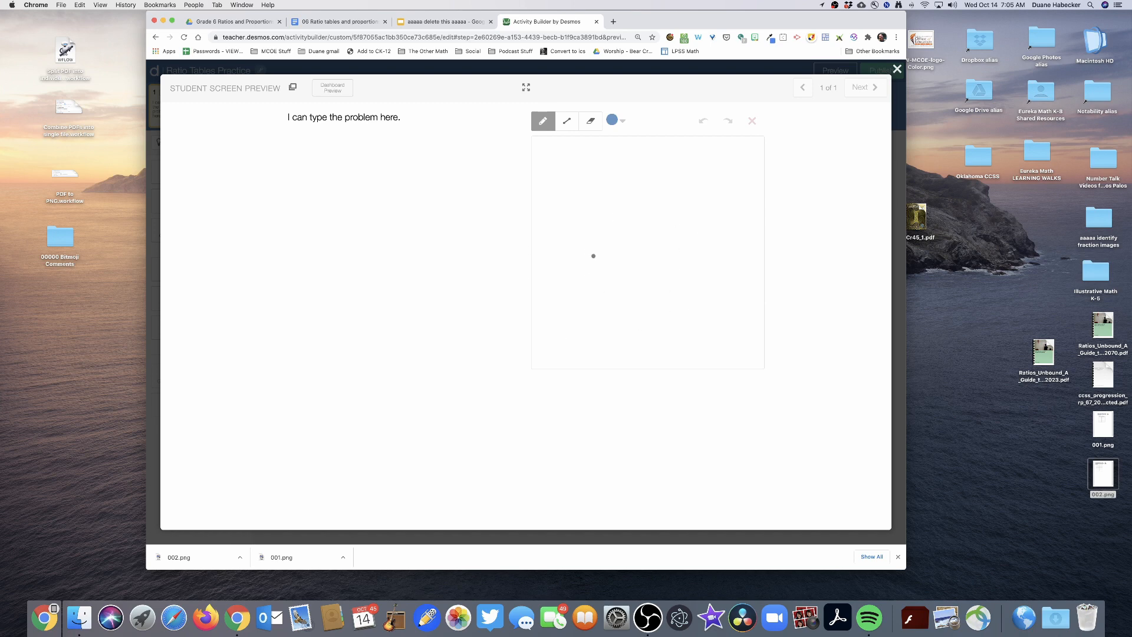
mouse_move(518, 172)
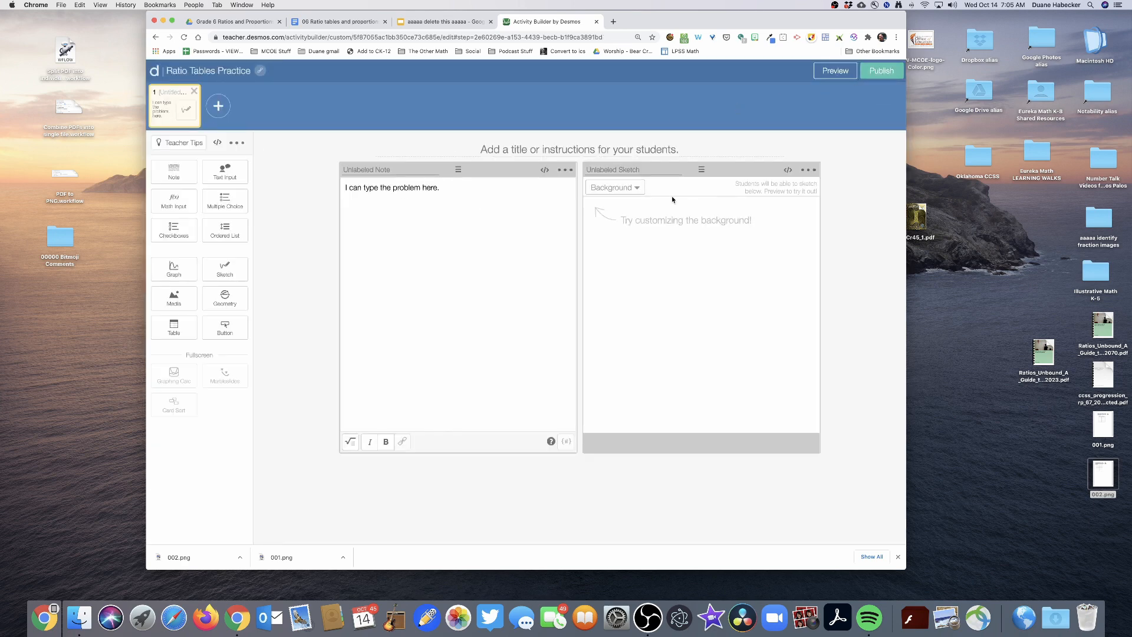
Delete the note screen and add a Sketch with 001.png (Martin problem) as custom background
left_click(193, 92)
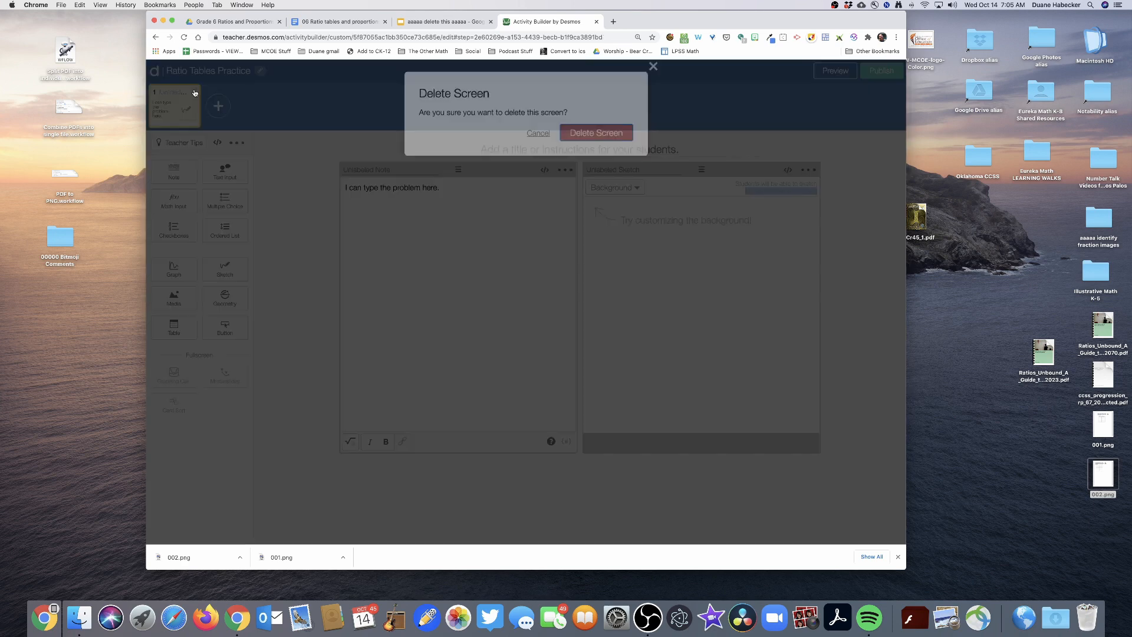
left_click(595, 132)
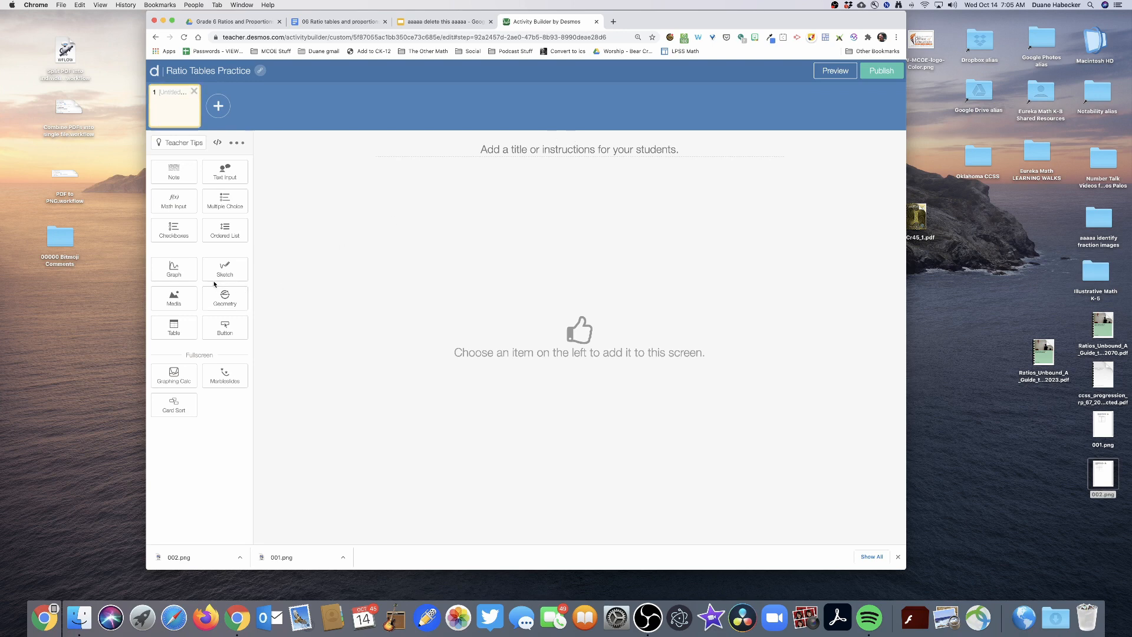
left_click(224, 269)
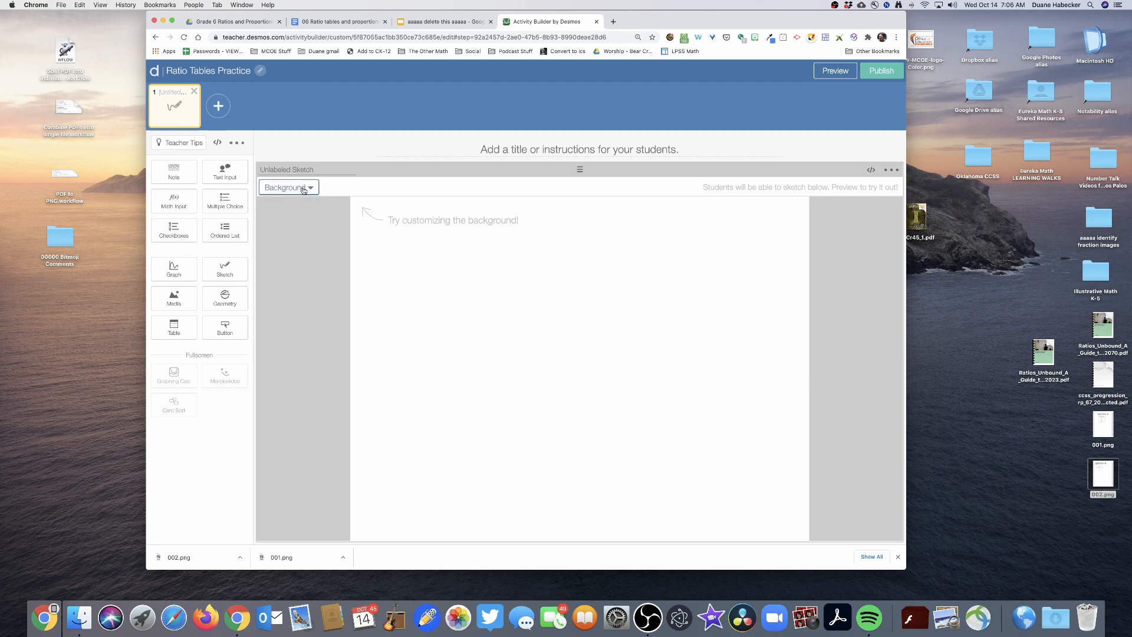
left_click(287, 188)
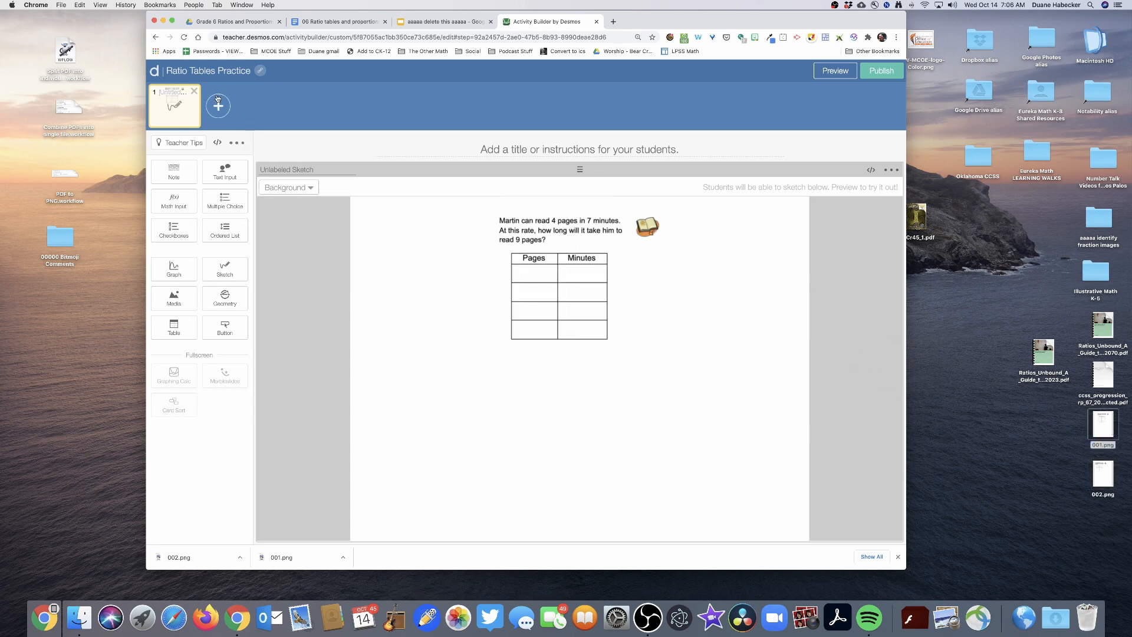
Add screen 2 with a Sketch backed by 002.png, the oil-and-vinegar problem image
left_click(218, 107)
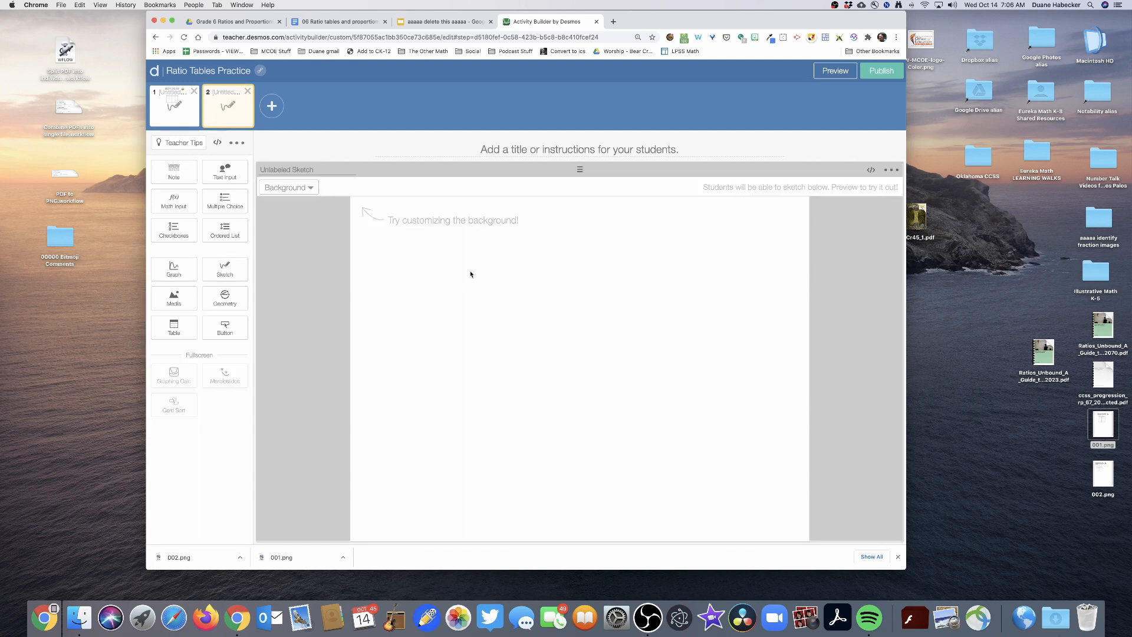
left_click(287, 187)
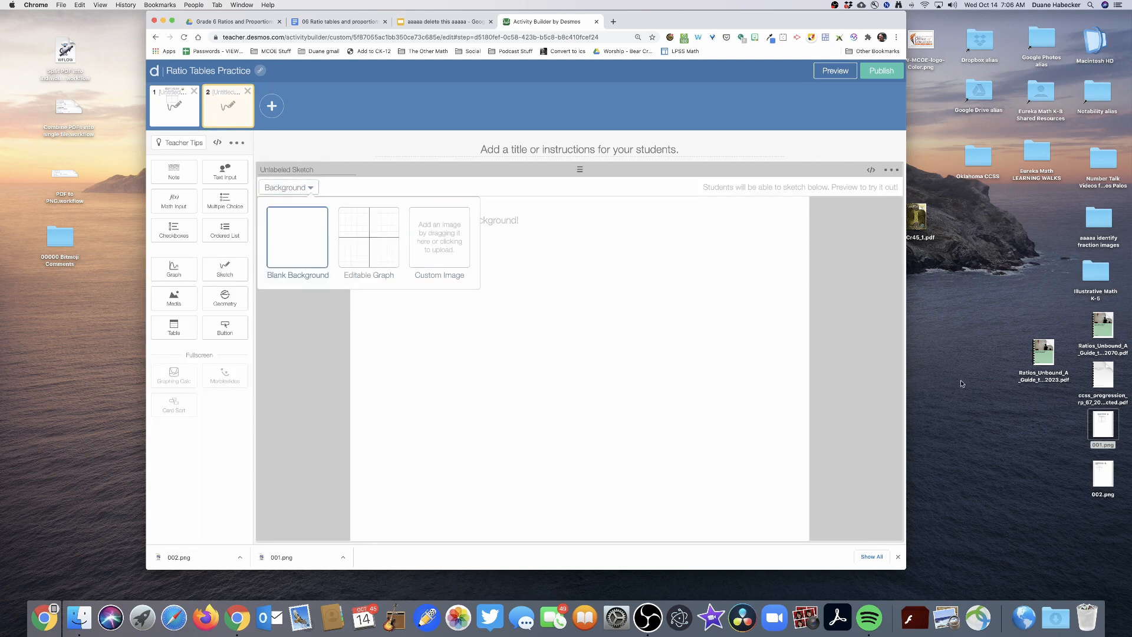
left_click(438, 238)
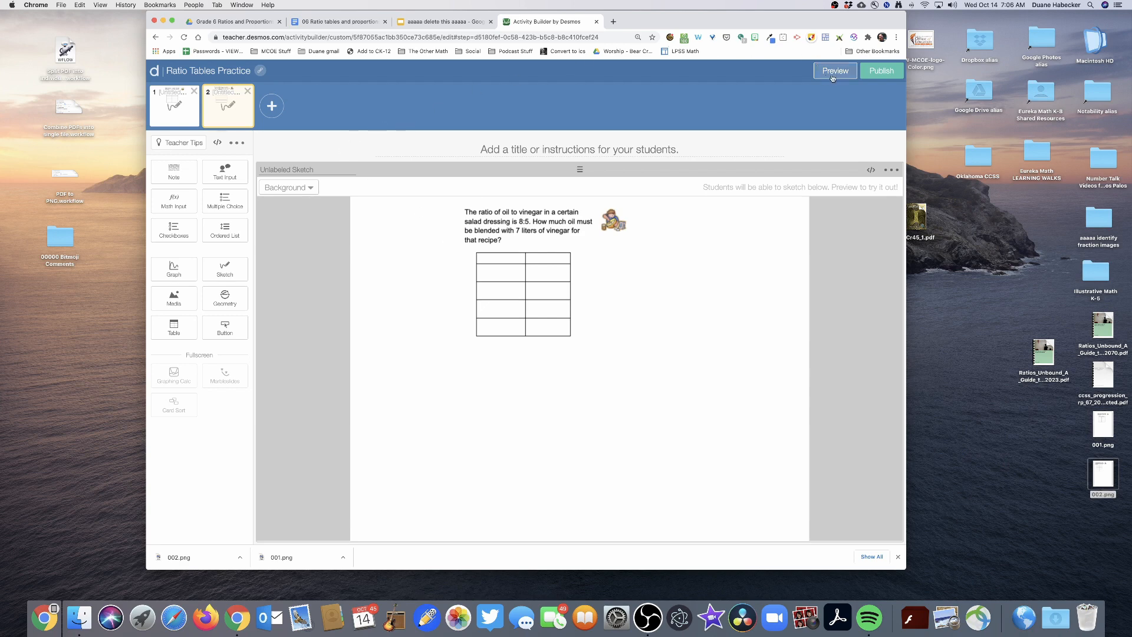
Preview the activity as a student and return to screen 1, the oil-and-vinegar problem
left_click(835, 70)
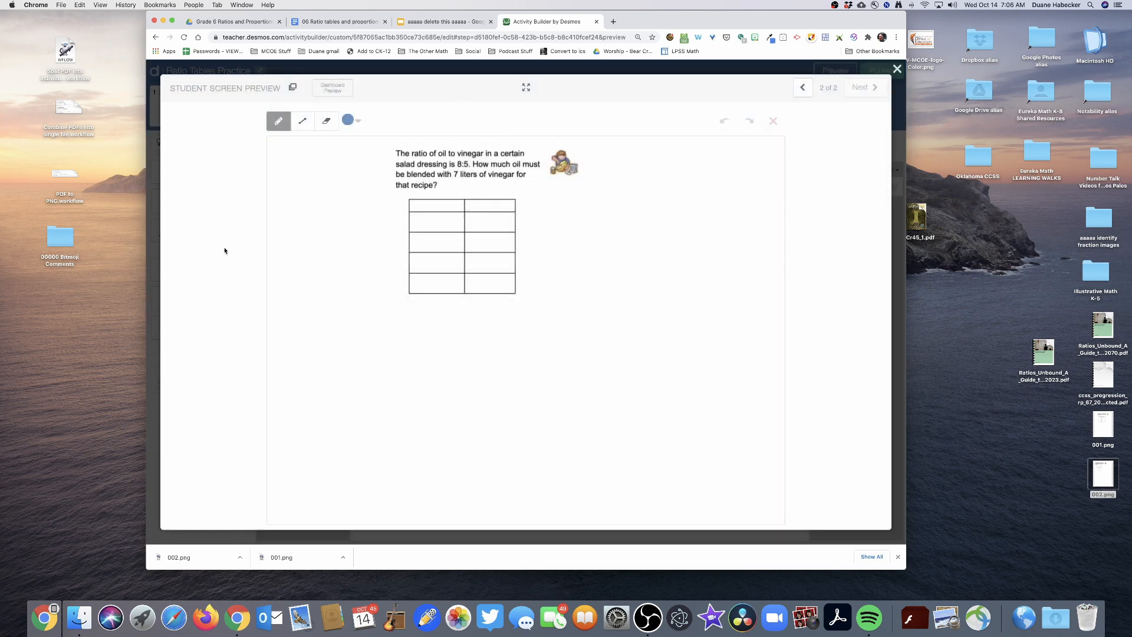
left_click(802, 86)
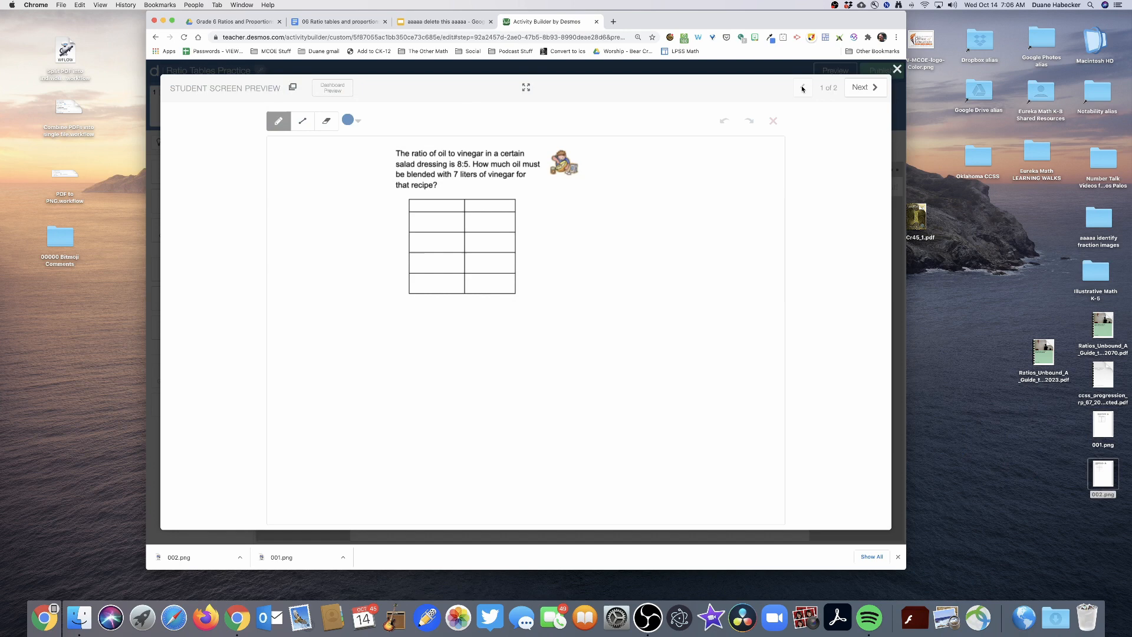